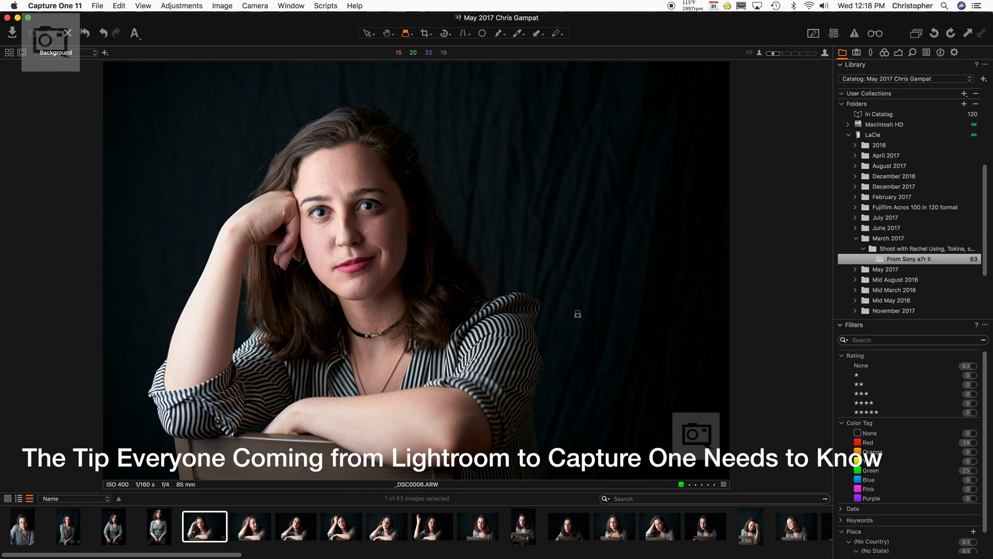
Browse several portraits in the filmstrip, ending on the portrait leaning on the chair
left_click(250, 527)
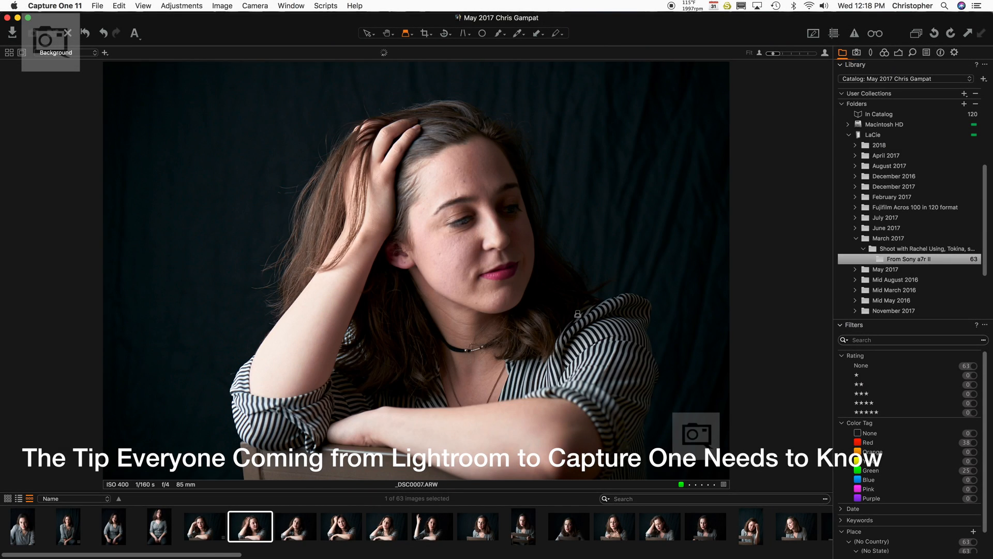
left_click(341, 525)
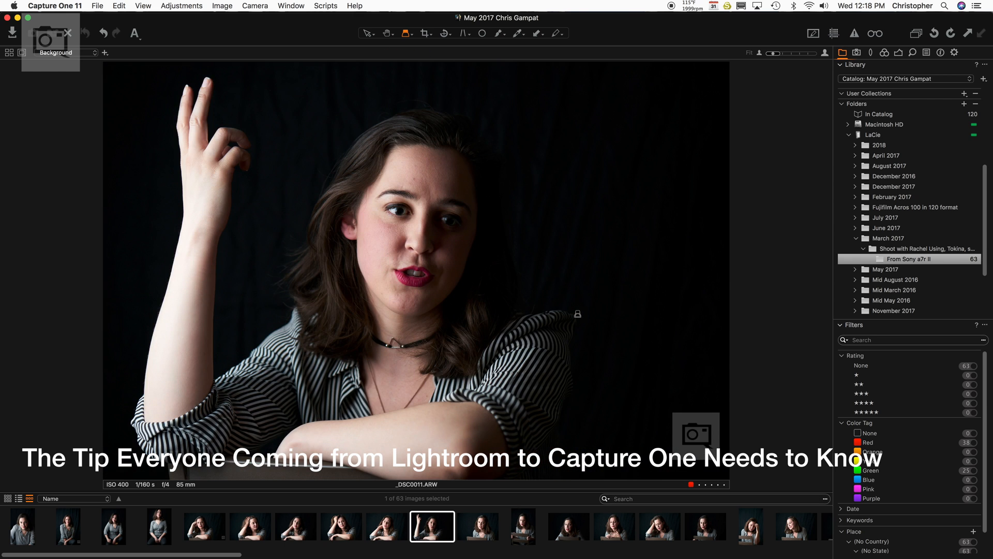
left_click(521, 525)
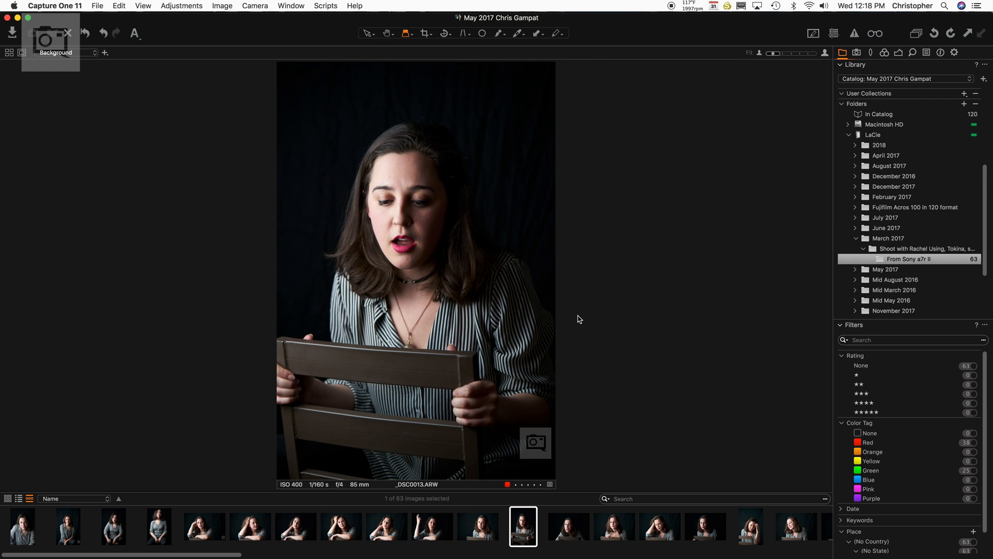
left_click(568, 525)
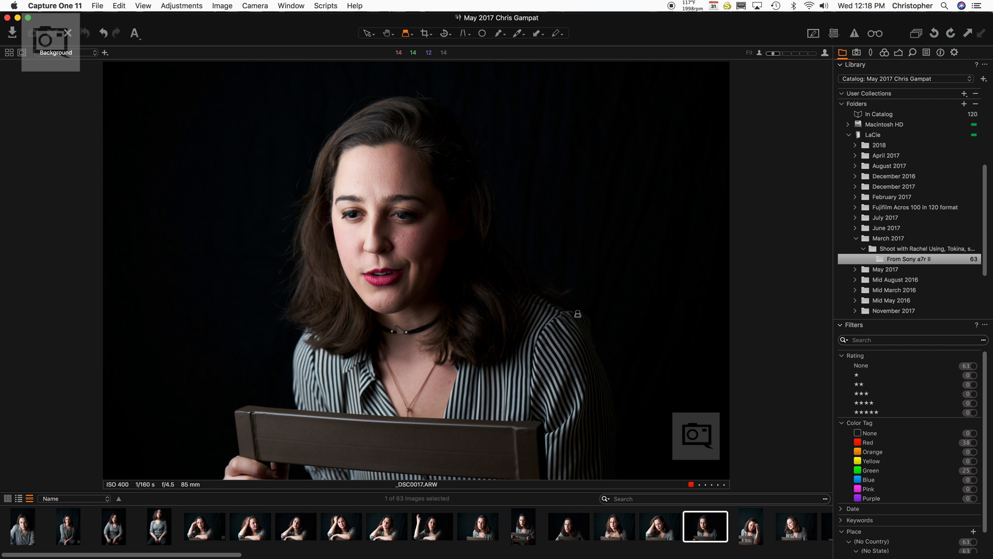
left_click(749, 526)
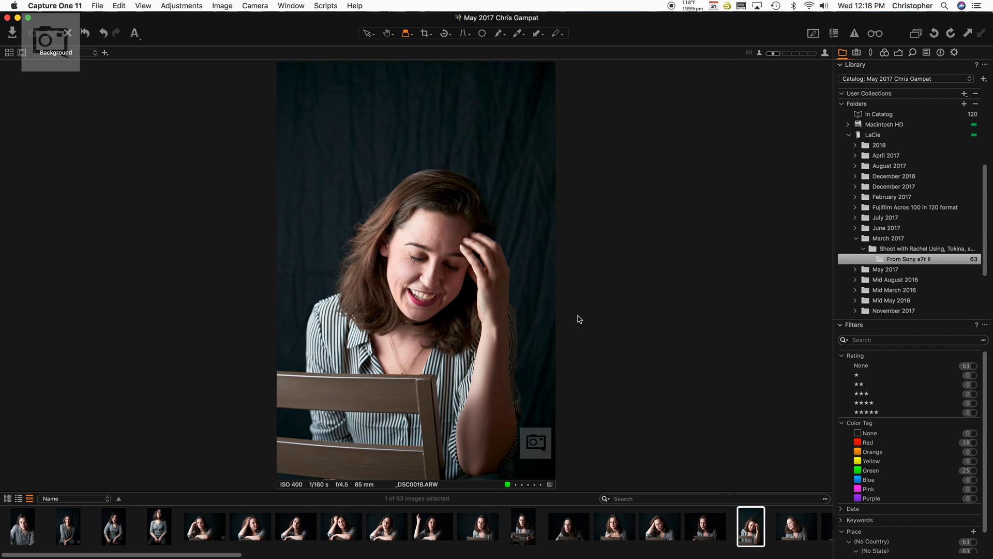
left_click(568, 525)
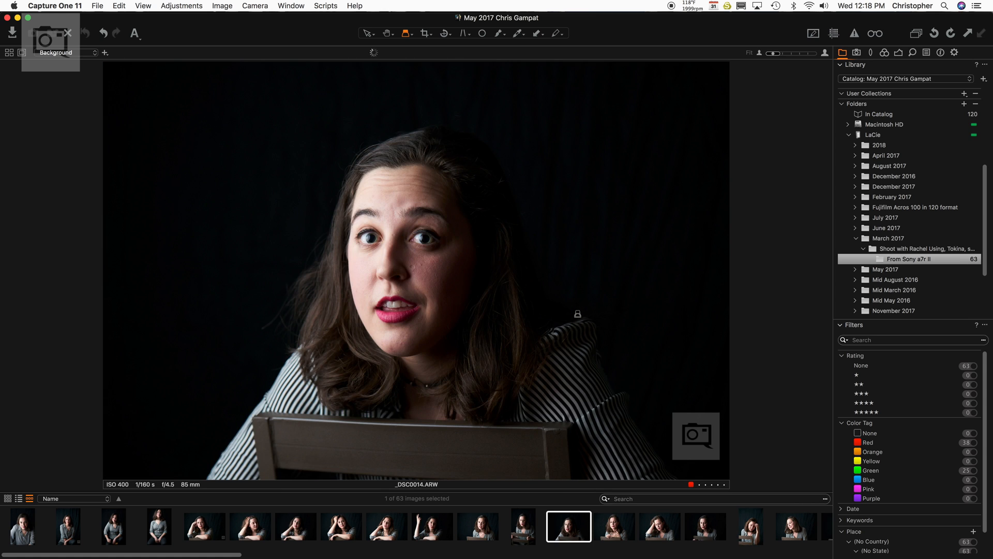
left_click(387, 525)
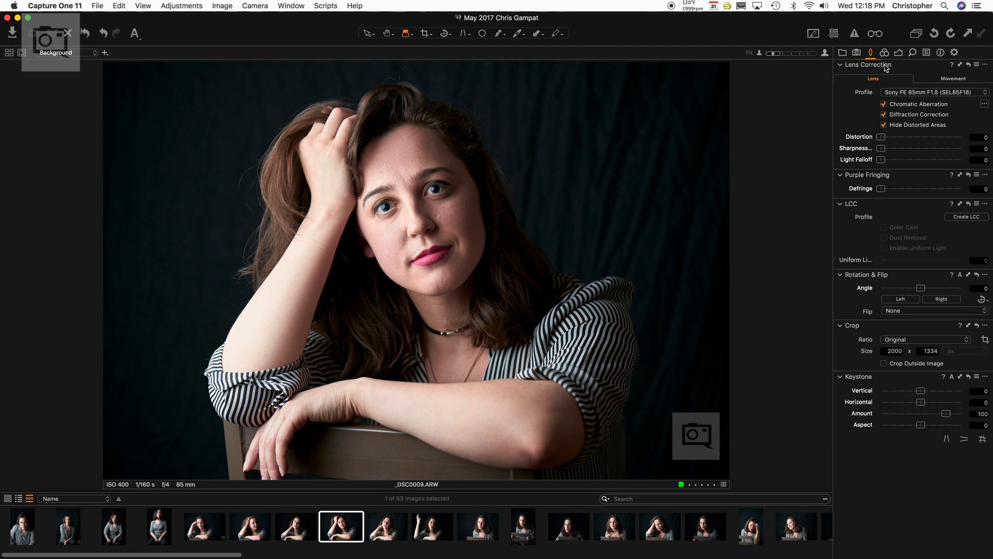
Review the leaning portrait's Color and Exposure tools, then open the Adjustments menu
left_click(884, 52)
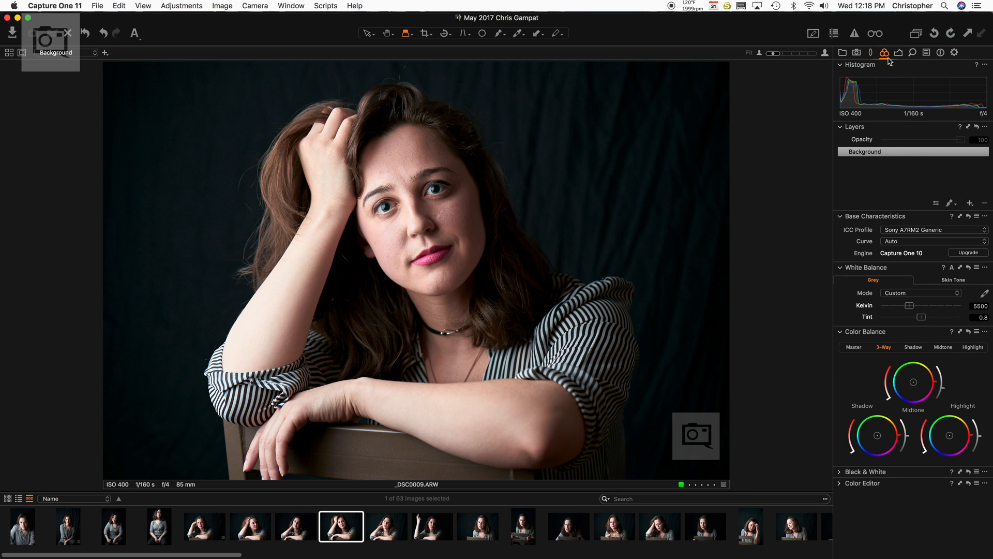
mouse_move(956, 59)
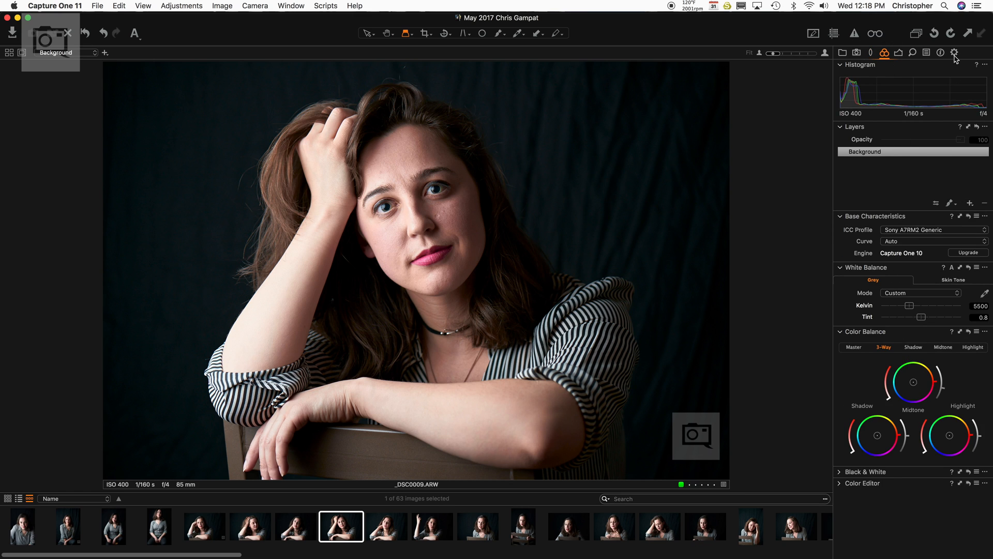
left_click(912, 53)
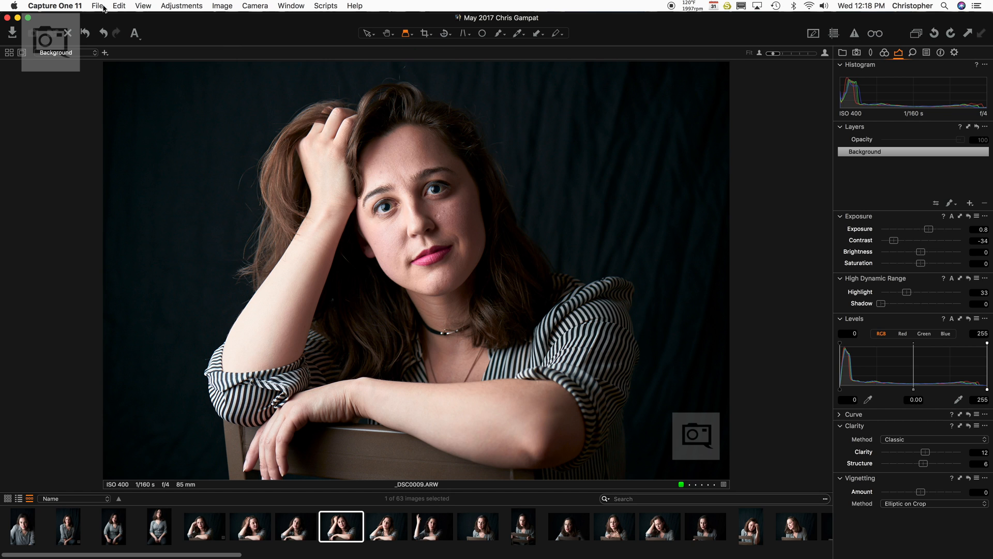
left_click(181, 5)
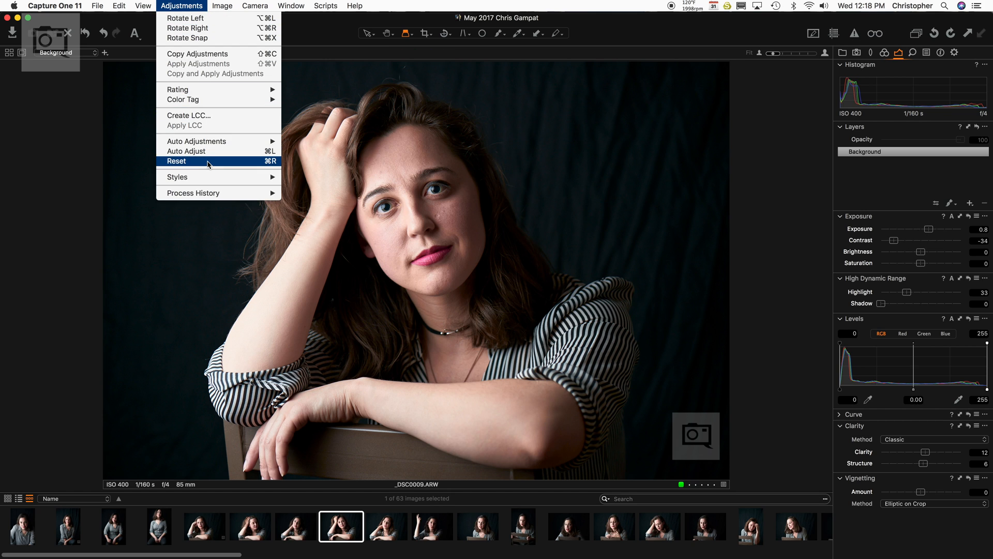
Reset all adjustments on the leaning chair portrait via Adjustments > Reset
left_click(176, 161)
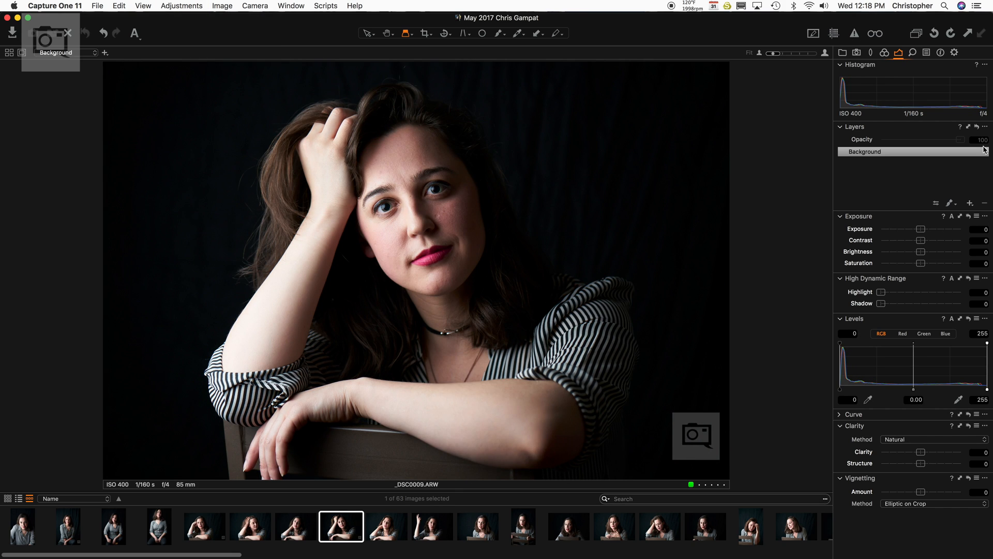
mouse_move(782, 147)
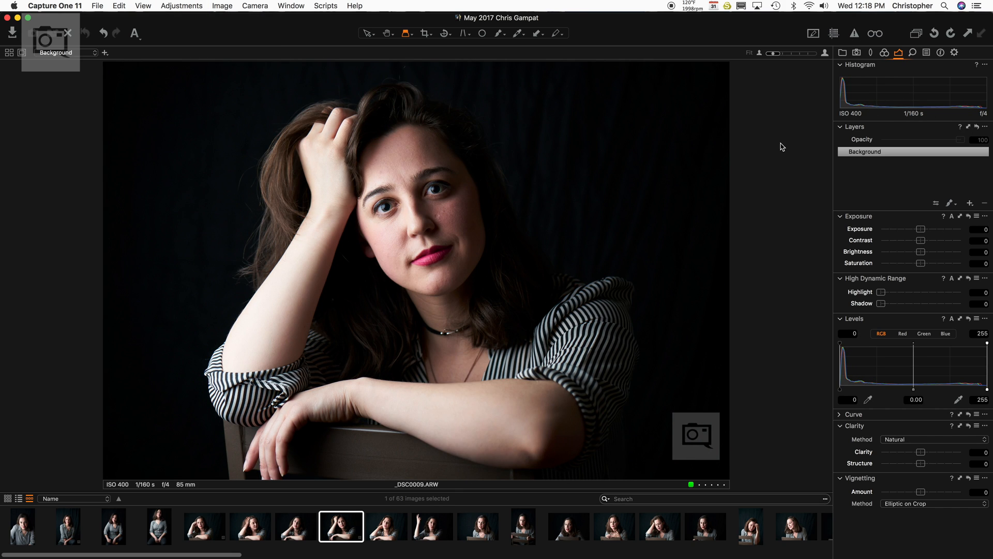
mouse_move(954, 67)
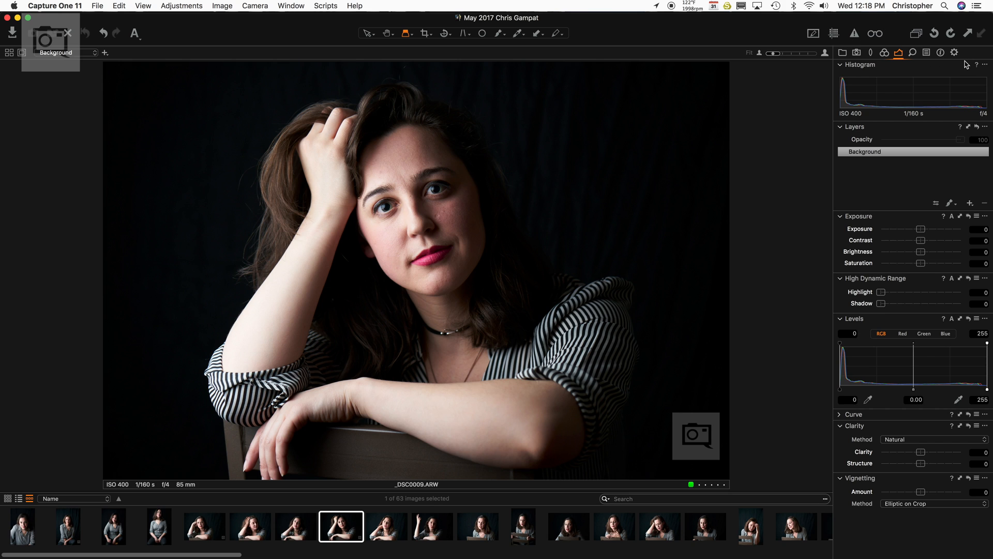
Raise the chair portrait's Sharpening Amount to 238 in the Details tools
left_click(912, 52)
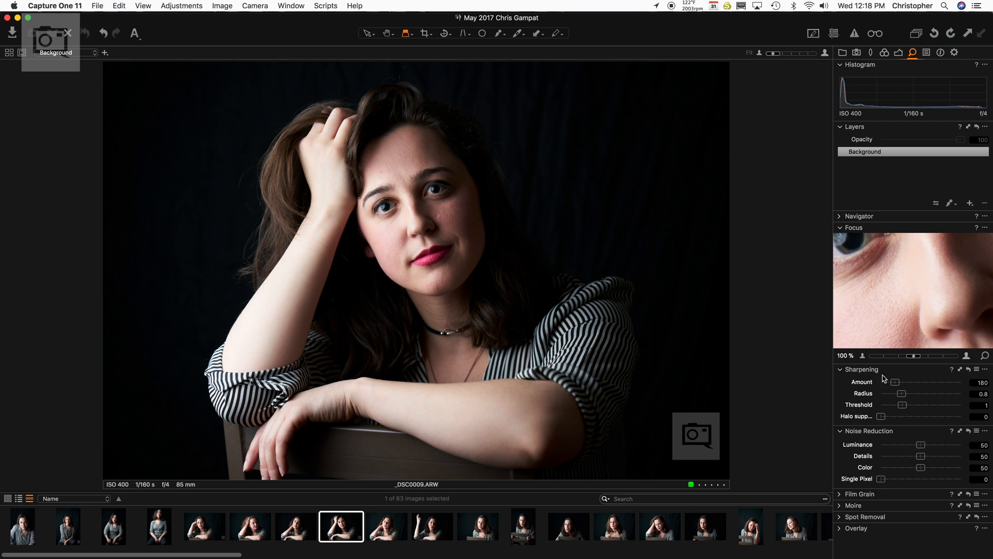
left_click_drag(895, 382, 910, 381)
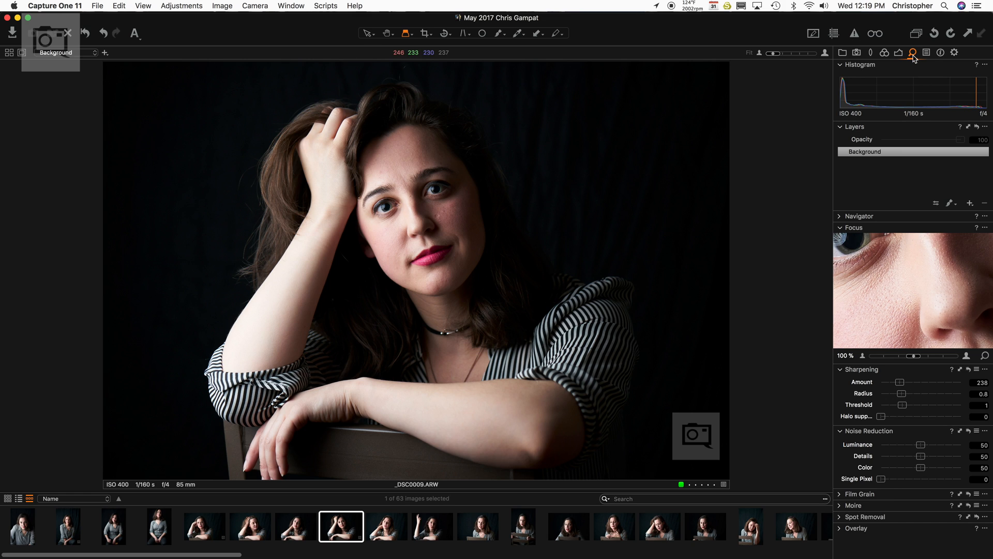
mouse_move(963, 56)
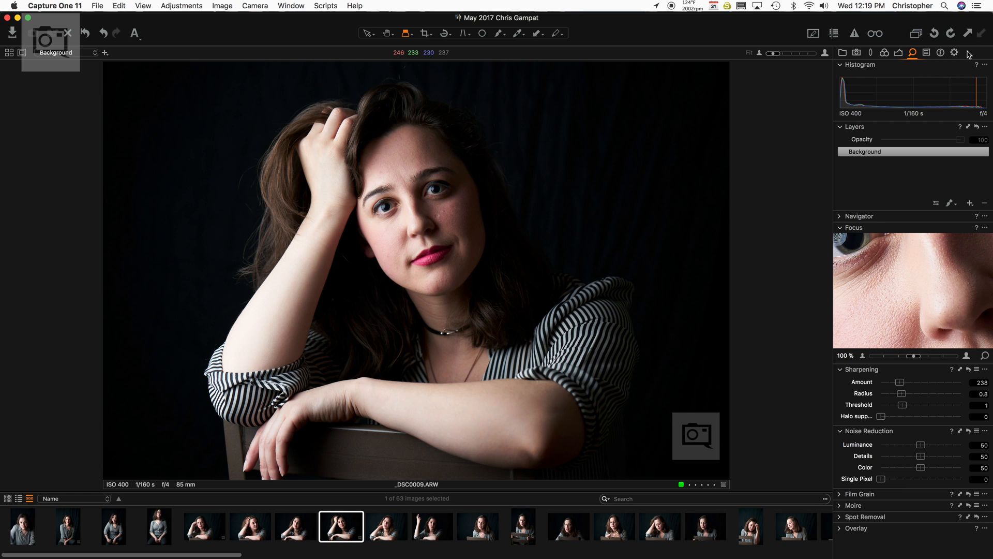
left_click(970, 53)
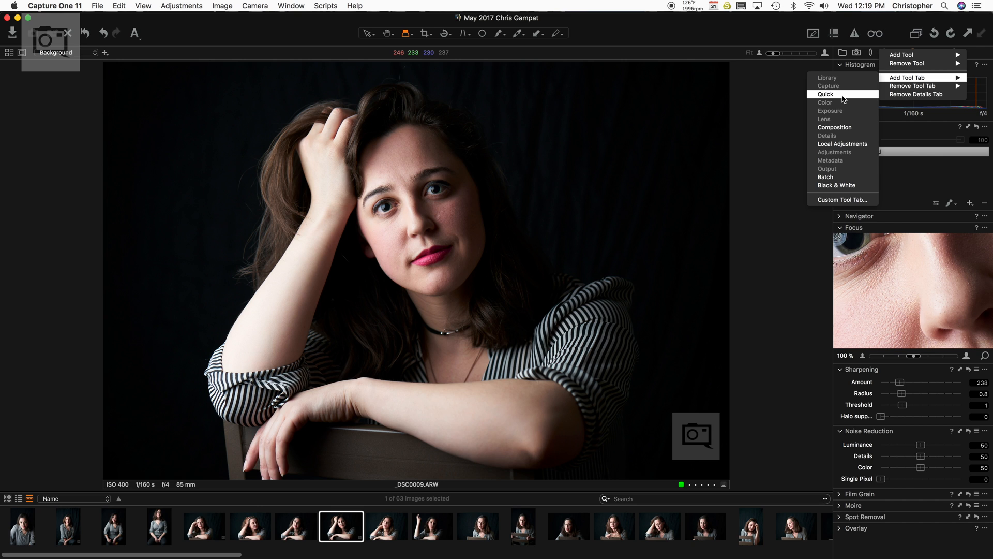
Add a Quick tool tab with Styles, Base Characteristics, White Balance and Exposure for _DSC0009
left_click(826, 94)
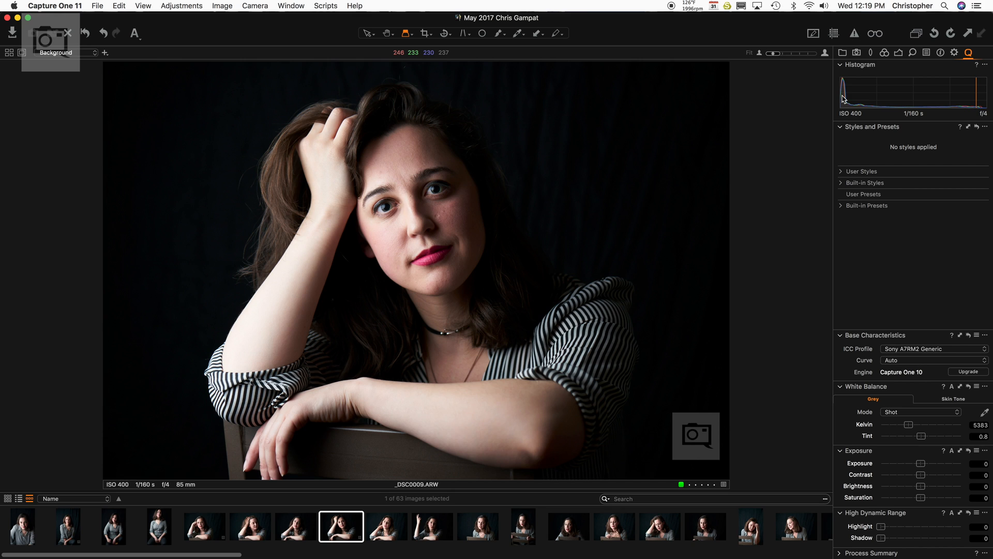
mouse_move(936, 257)
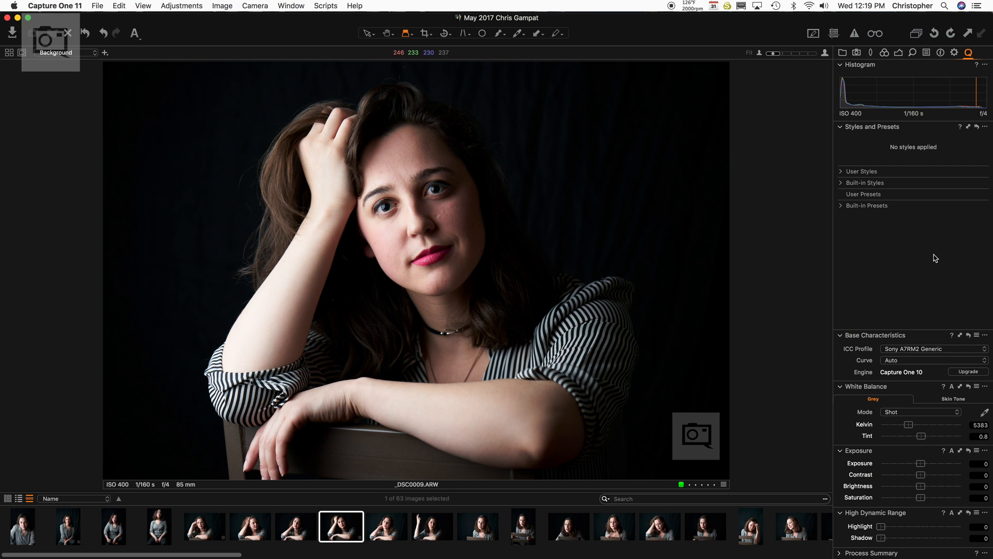
mouse_move(936, 505)
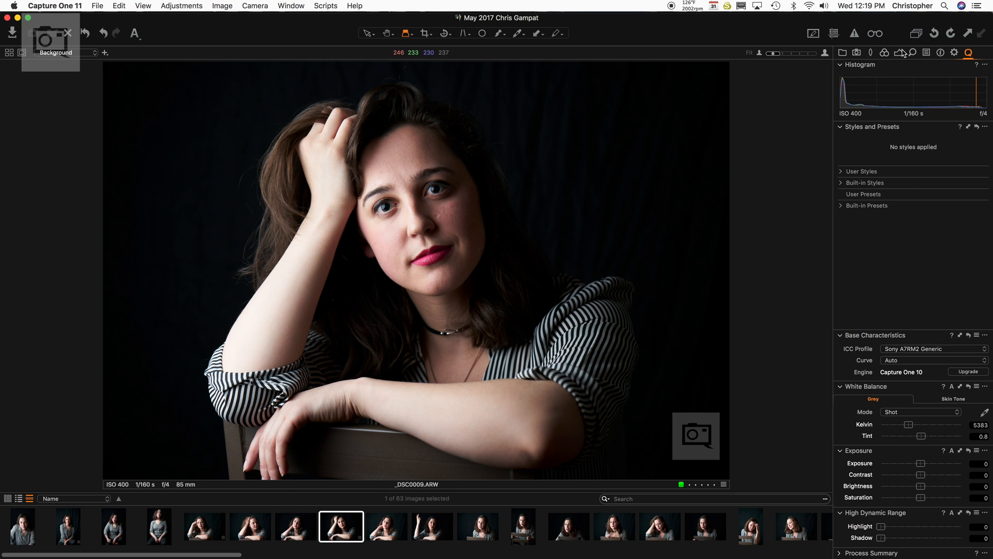
mouse_move(916, 254)
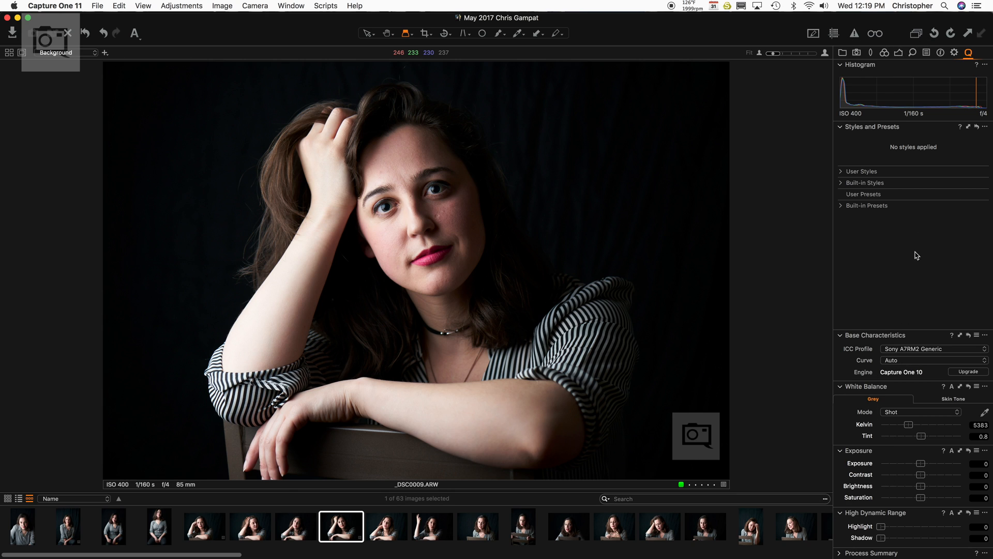
mouse_move(885, 54)
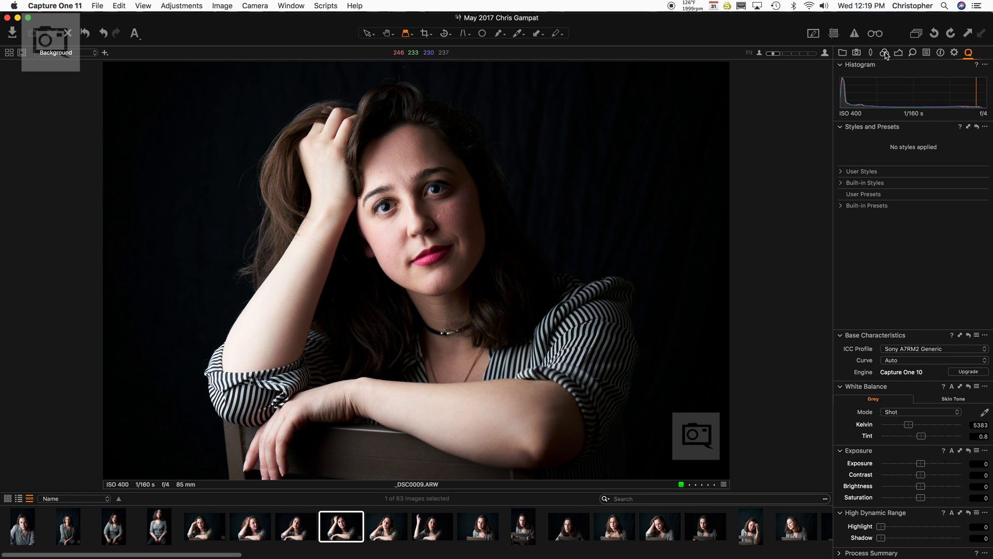
left_click(885, 53)
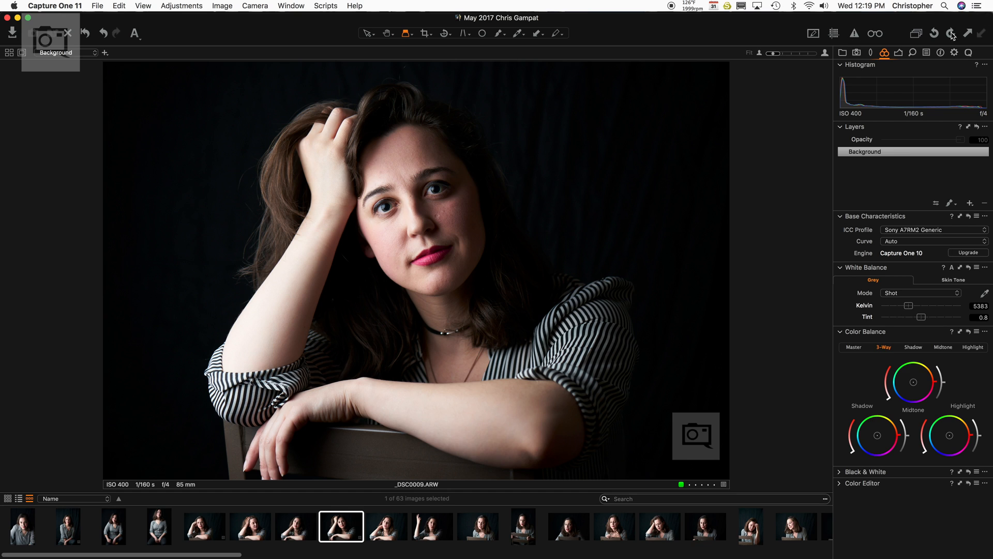
left_click(967, 52)
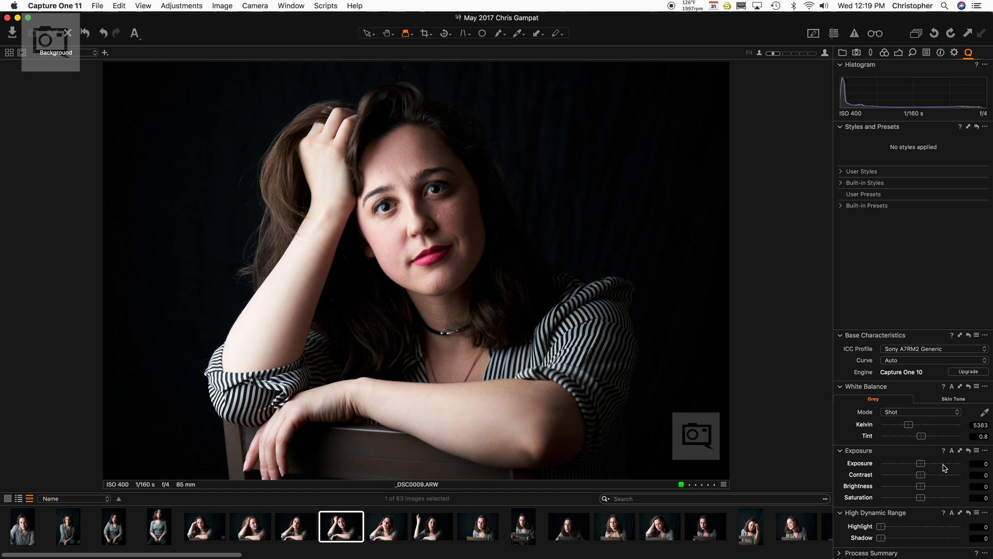
mouse_move(925, 274)
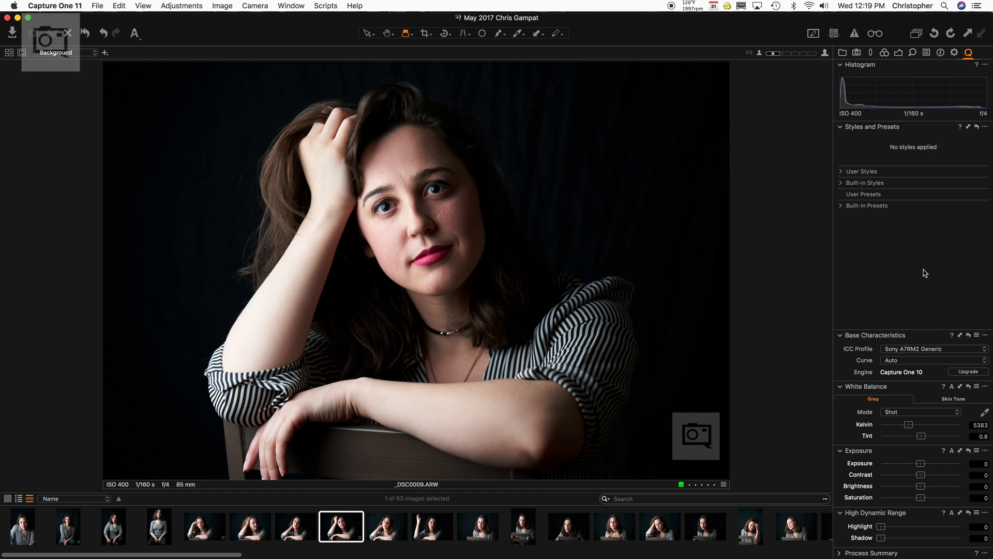
left_click(861, 172)
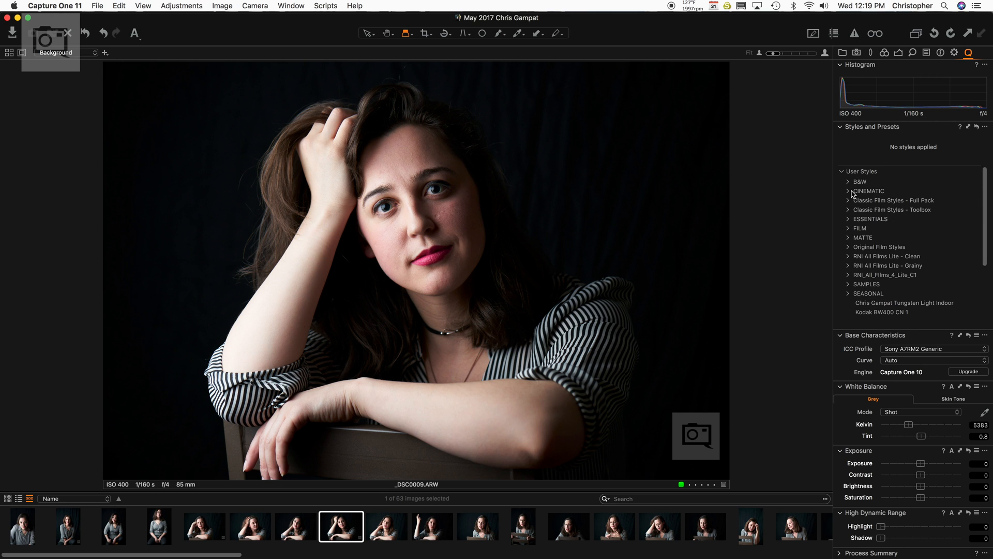
left_click(849, 191)
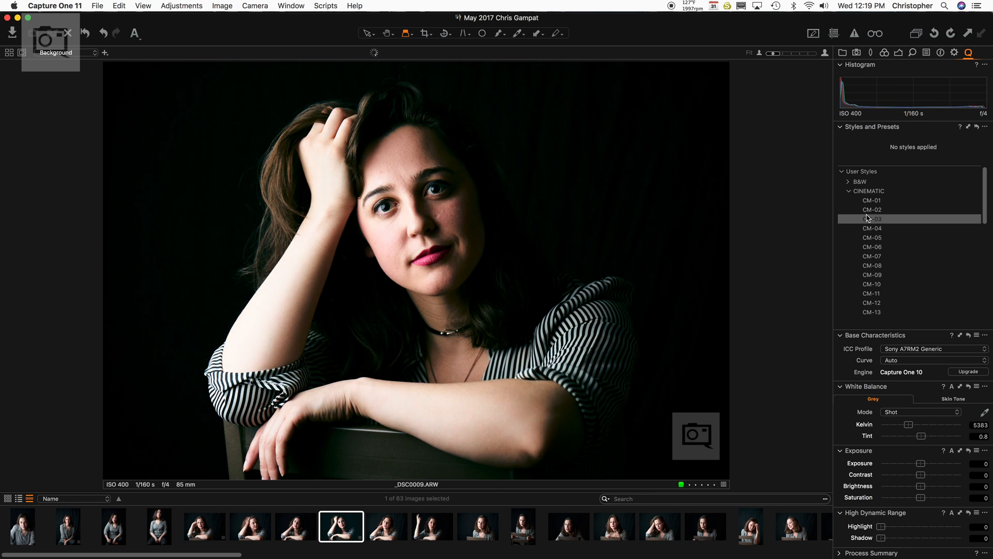
left_click(872, 200)
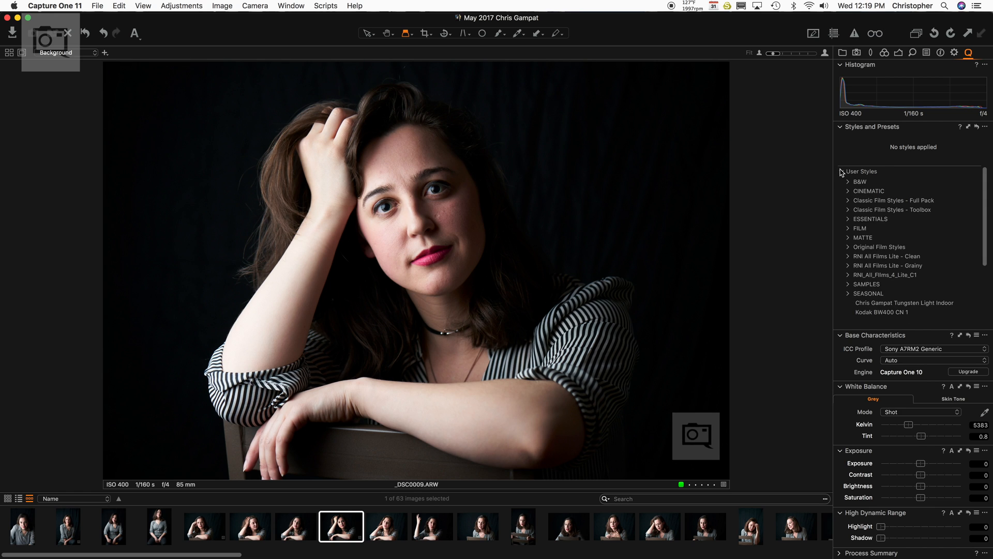
left_click(843, 172)
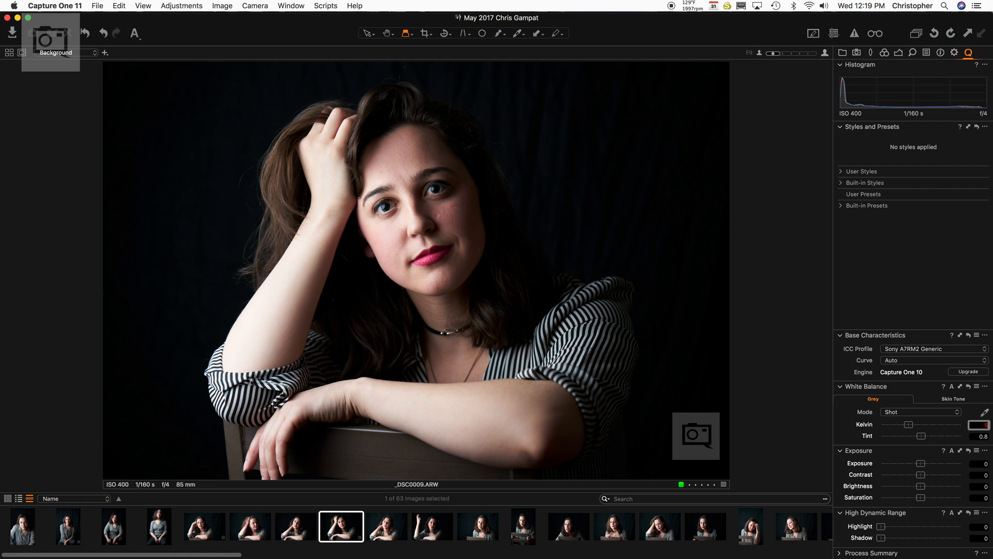
Set 5600 K, Film High Contrast curve, contrast 6, brightness 2 and highlight 31
left_click(921, 412)
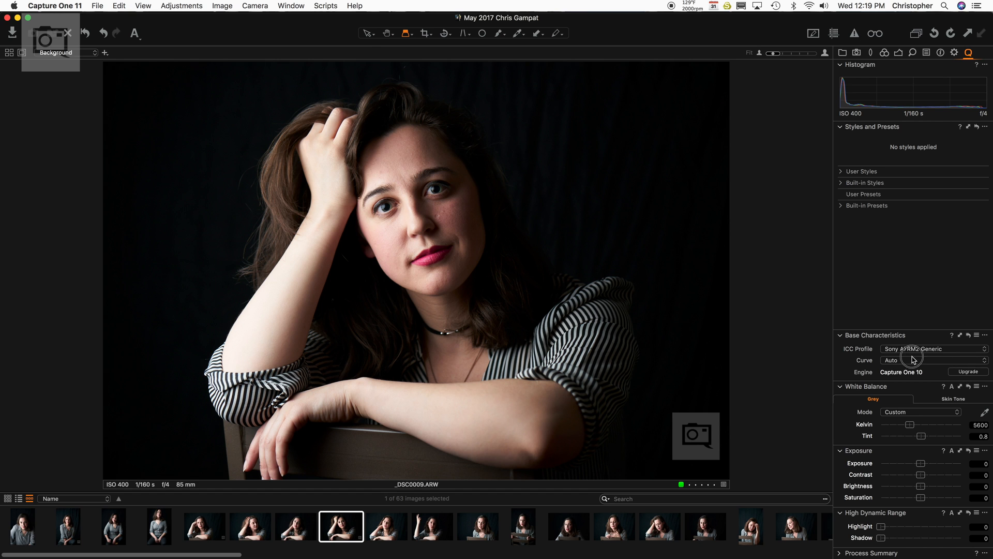
left_click(931, 360)
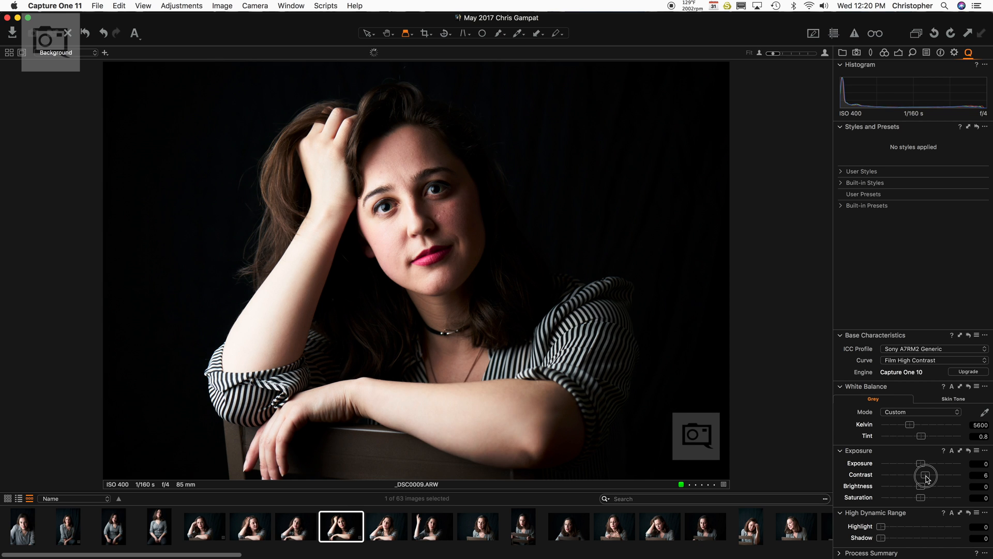
left_click_drag(921, 485, 934, 485)
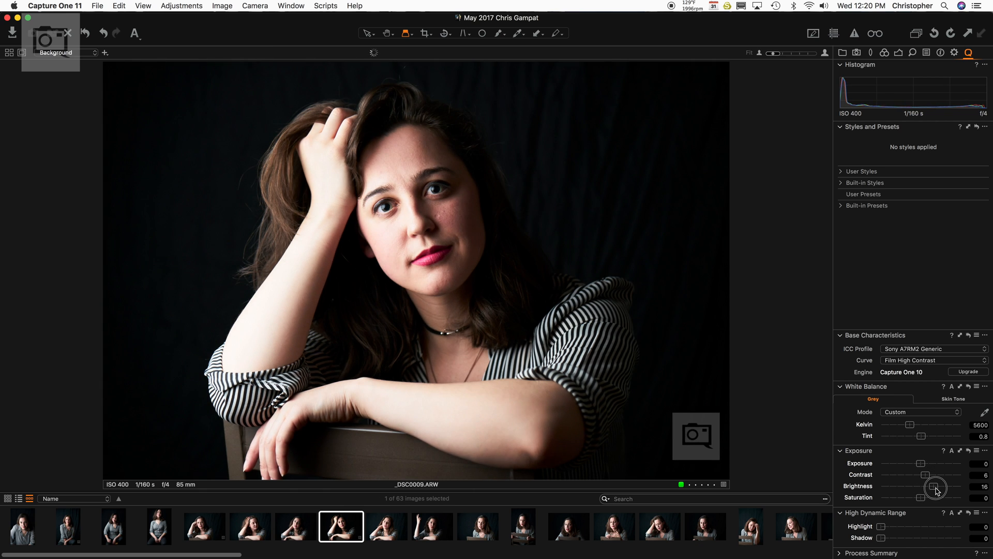
left_click_drag(940, 489, 925, 489)
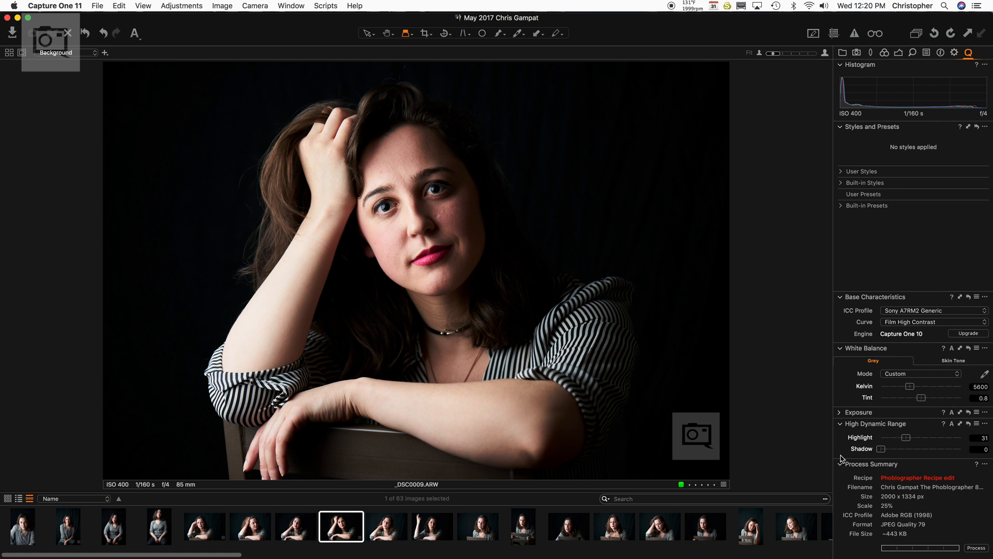
left_click(868, 349)
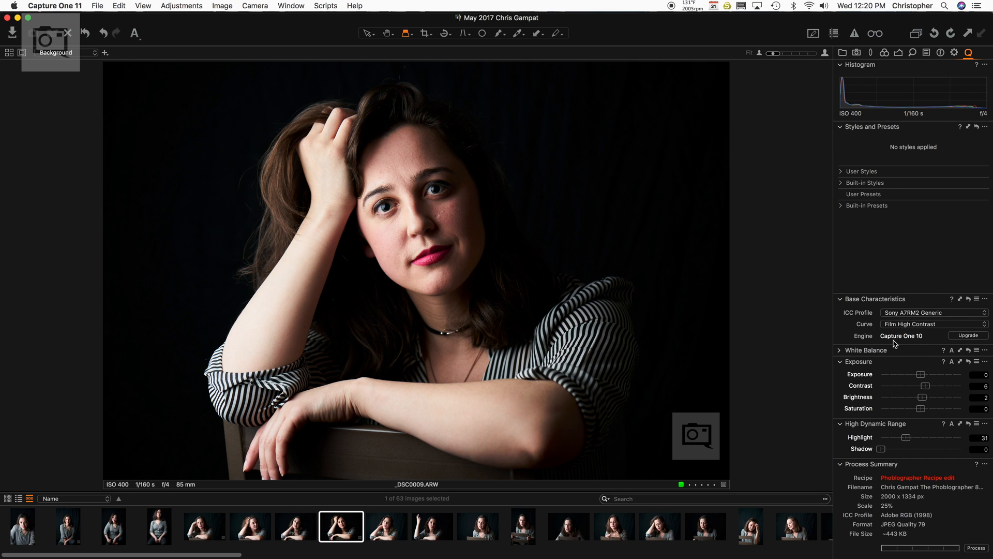
left_click(869, 299)
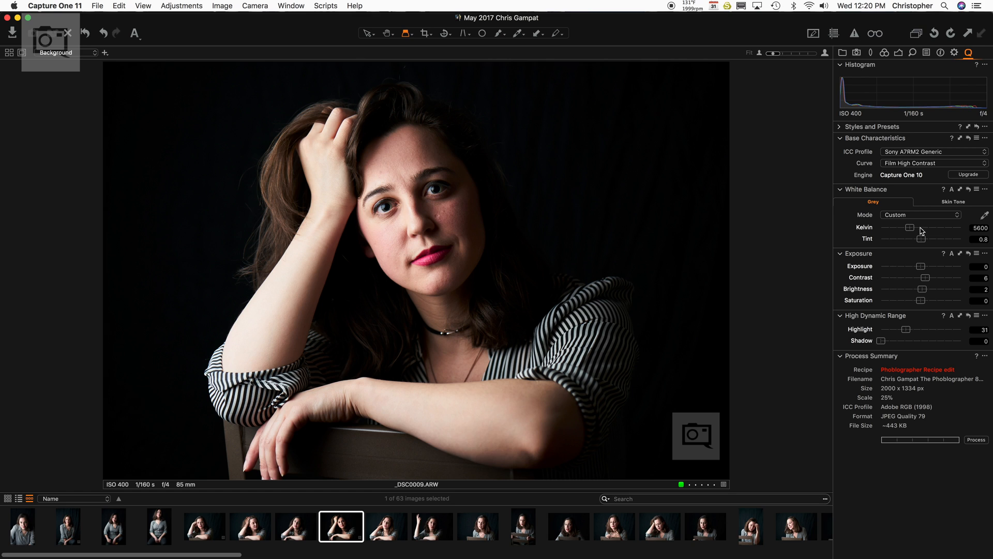
mouse_move(772, 260)
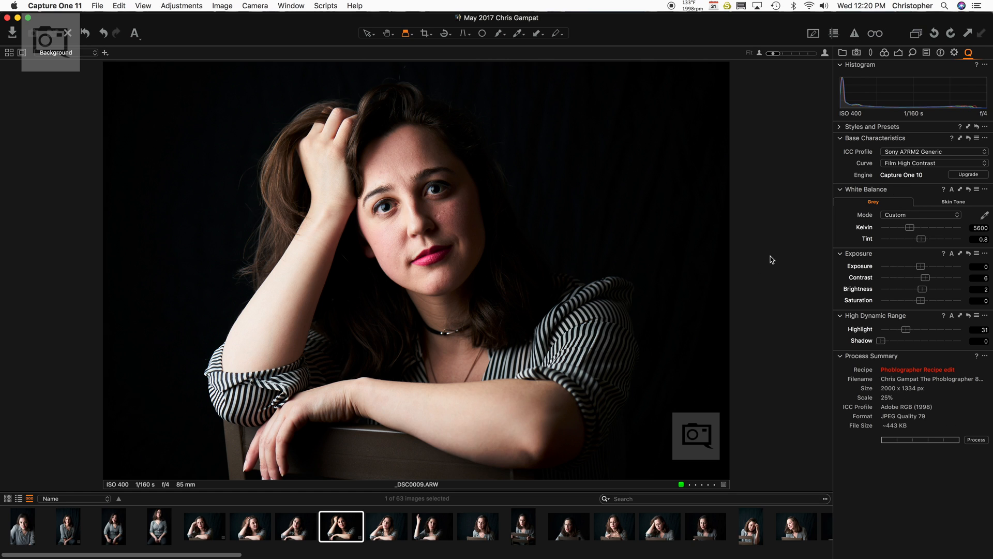
mouse_move(785, 257)
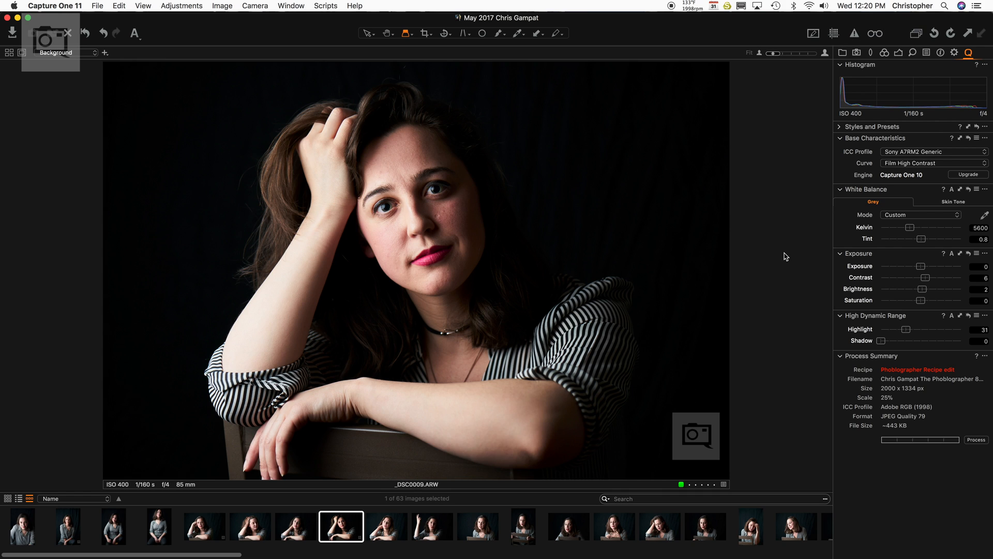
mouse_move(906, 30)
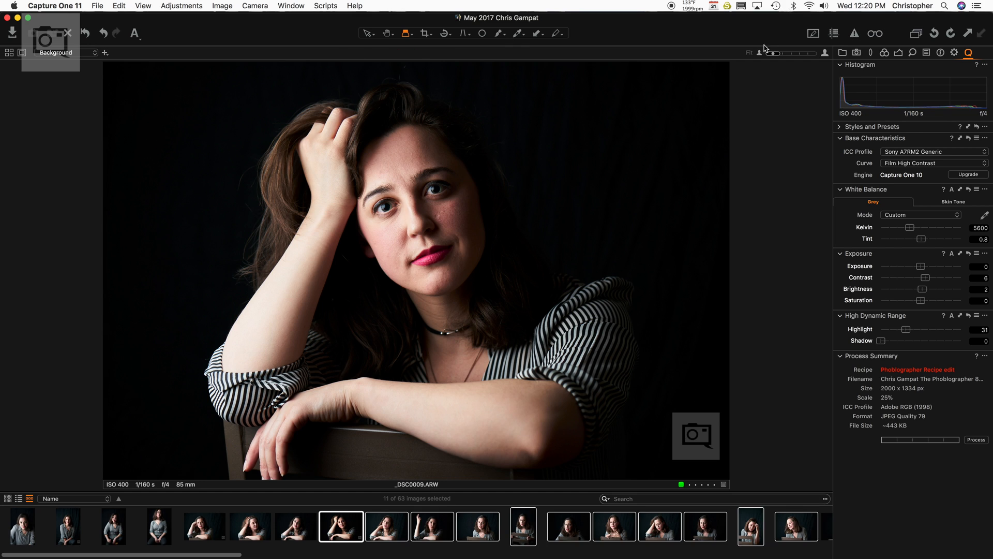
Copy and apply the portrait's adjustments to all eleven selected images
left_click(182, 6)
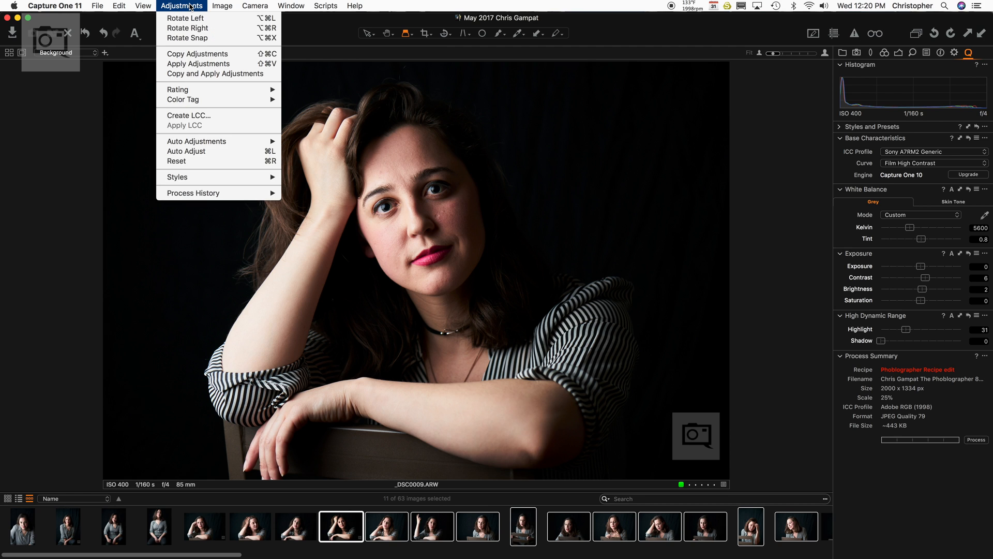
mouse_move(217, 73)
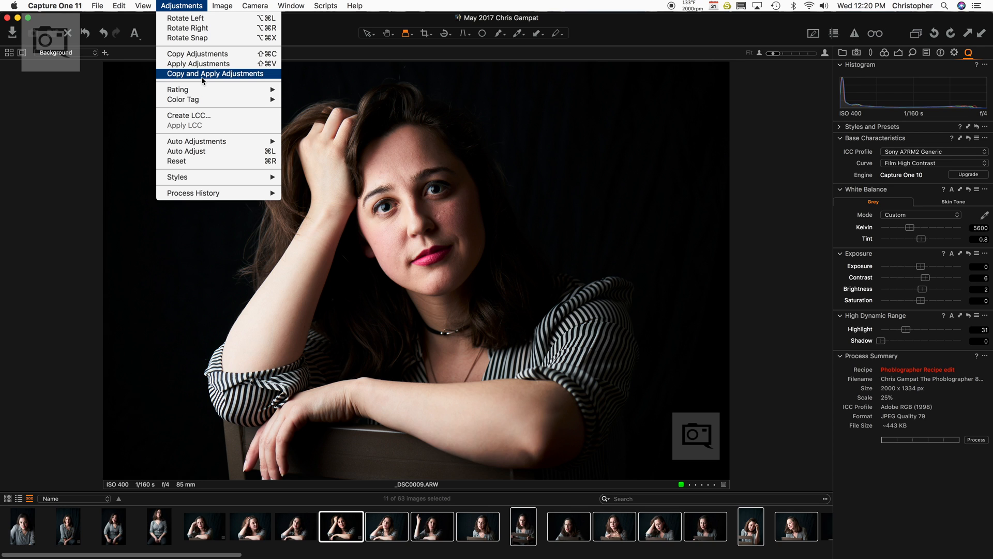
left_click(216, 73)
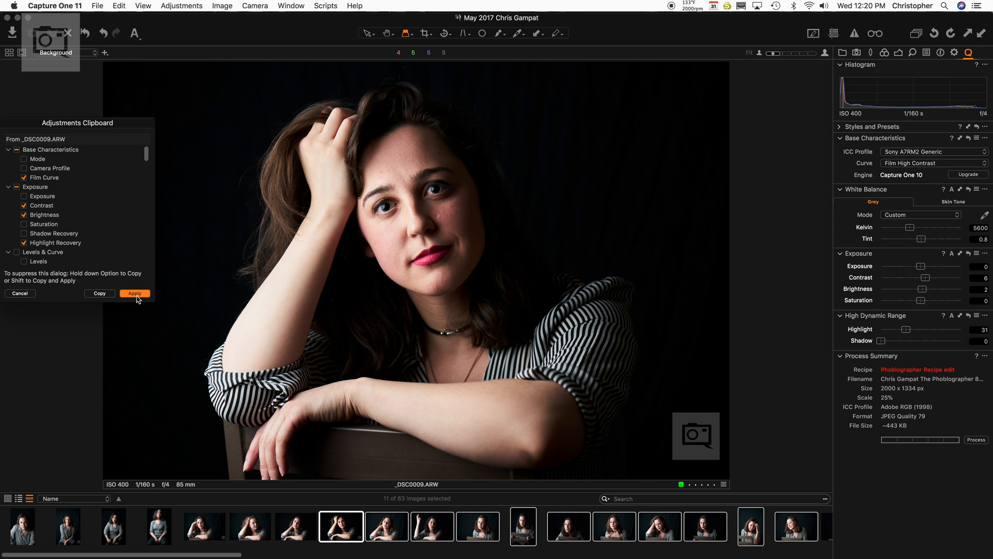
left_click(135, 293)
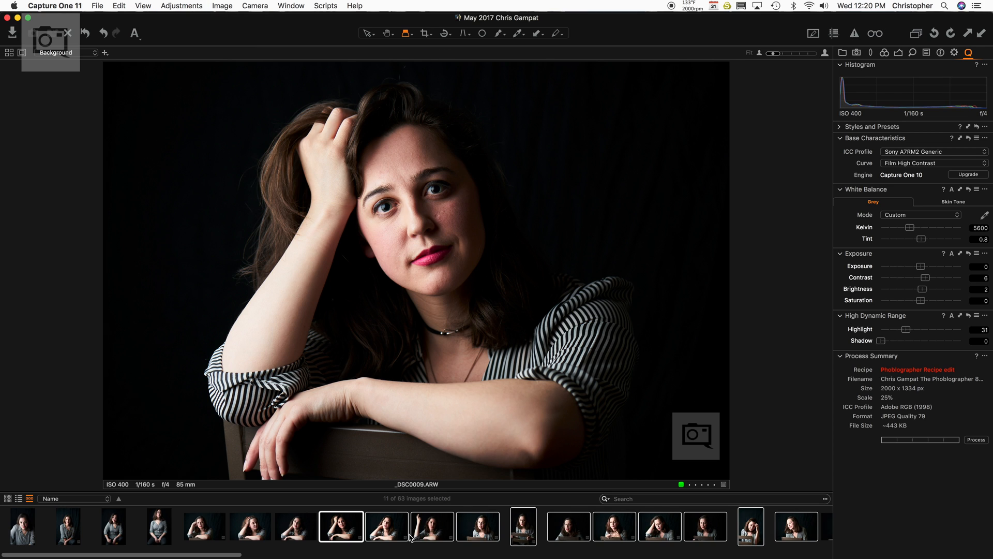
Check the applied look on _DSC0010 and _DSC0012, then return to the edited portrait
left_click(386, 526)
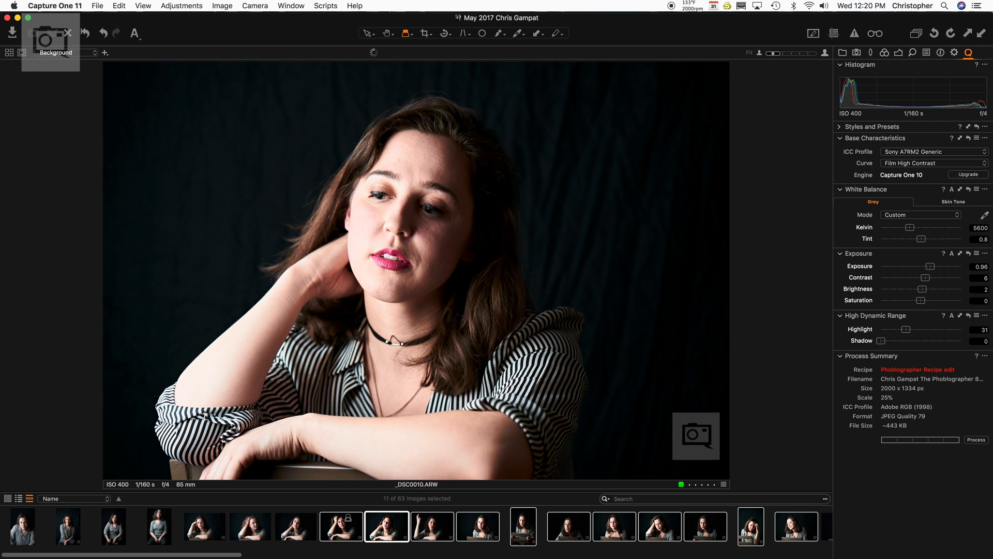
left_click(478, 527)
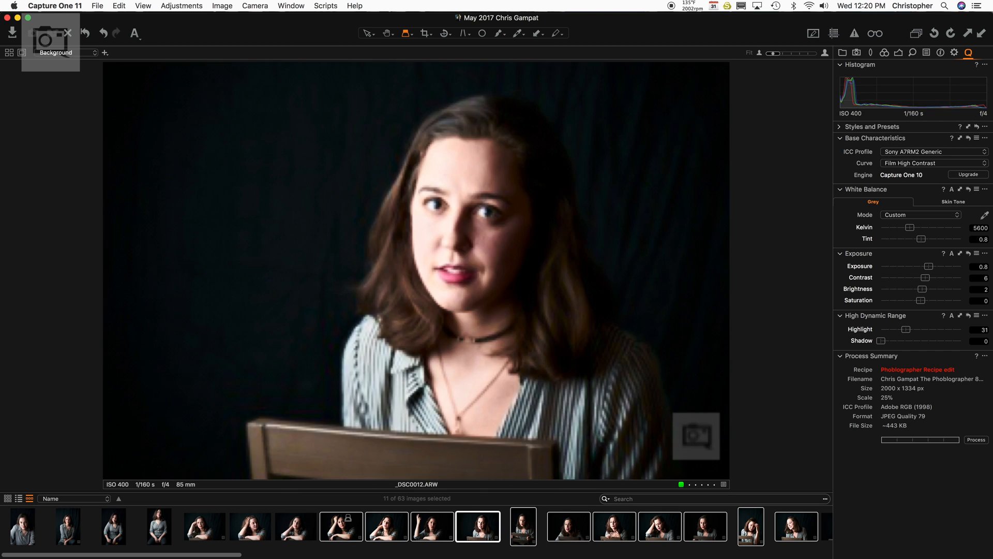
left_click(97, 6)
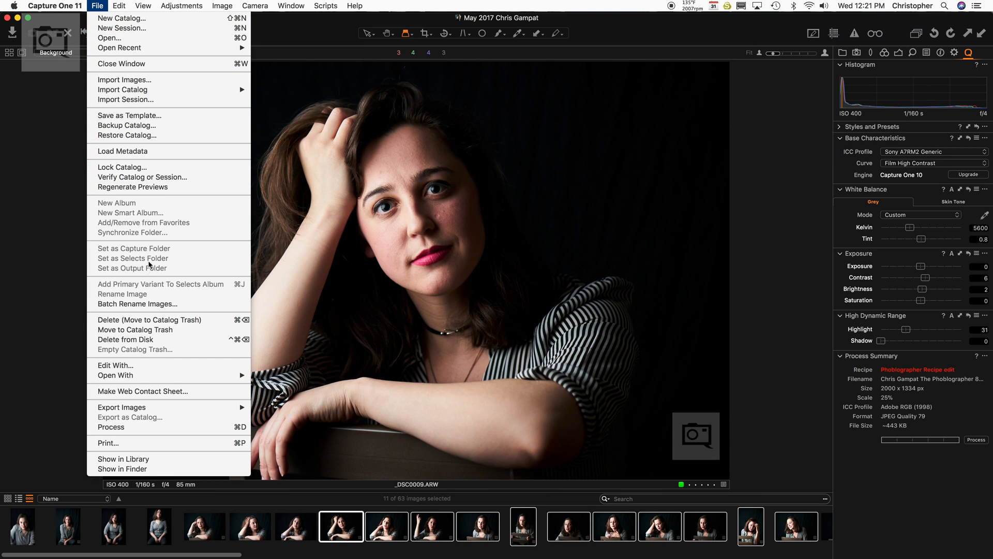
Set the export destination to a new folder under LaCie/2018/January 2018
left_click(494, 183)
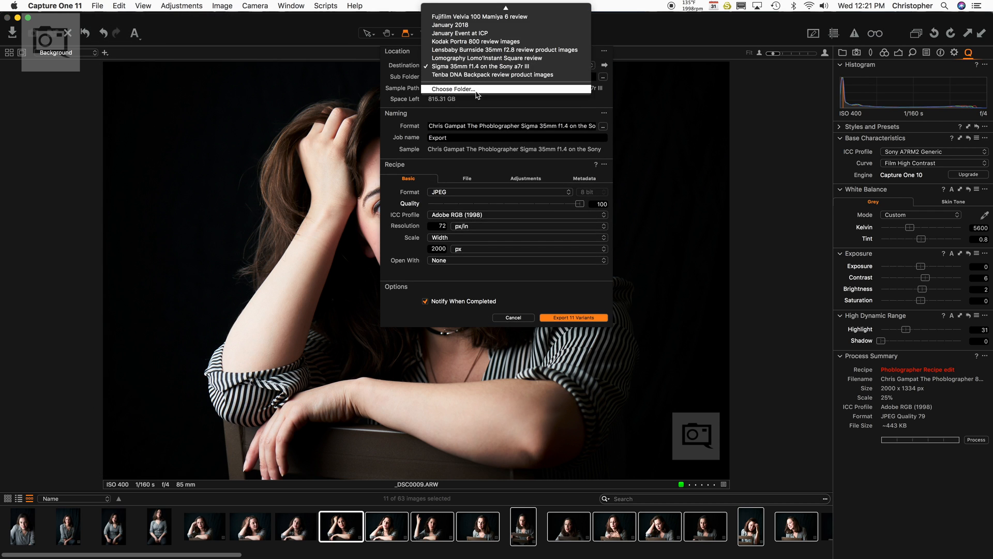
left_click(454, 88)
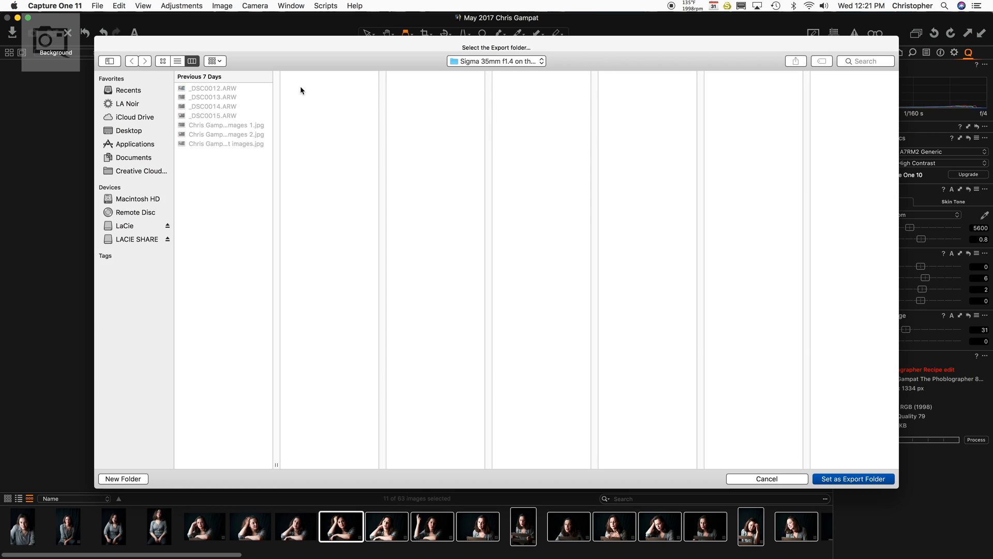
left_click(124, 225)
type("C")
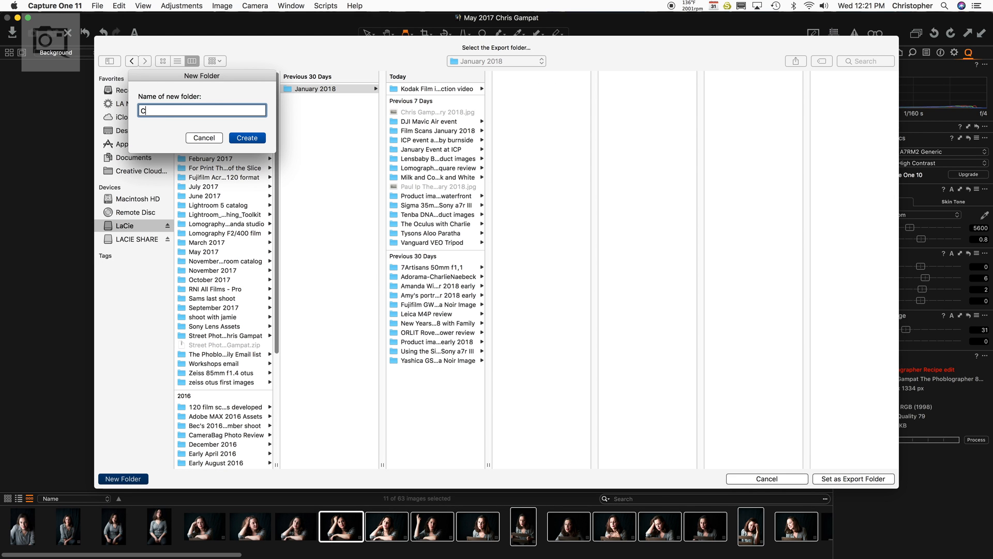
type("apture one ligh")
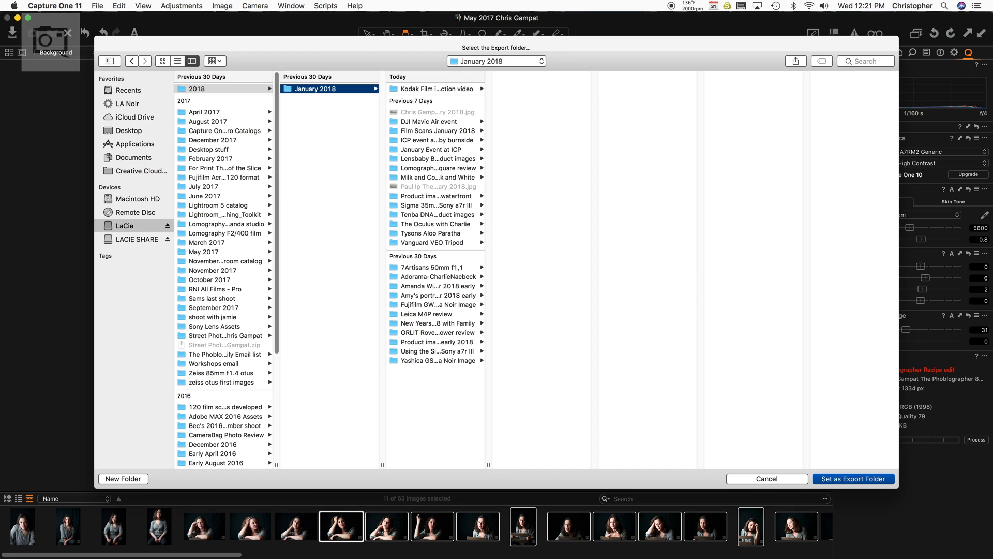
left_click(852, 478)
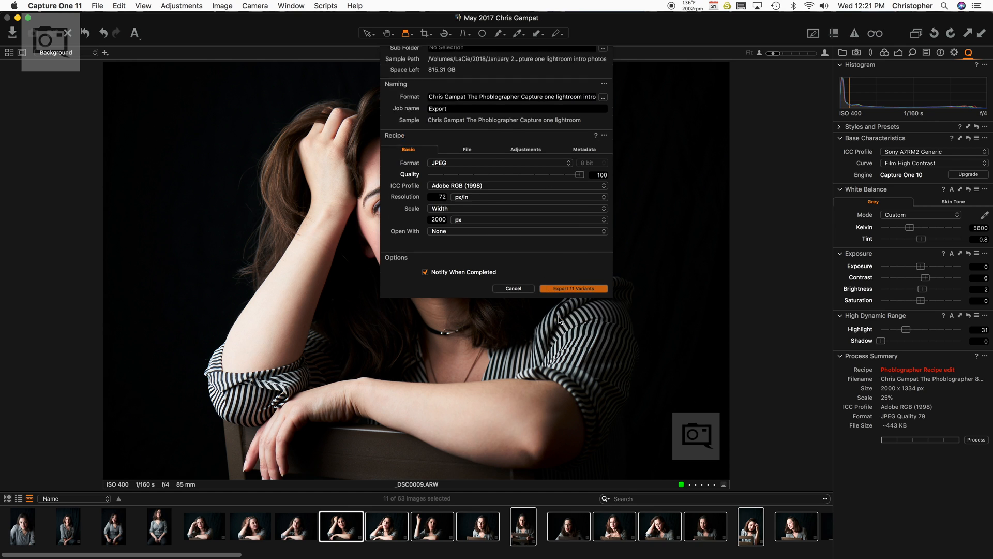
left_click(573, 288)
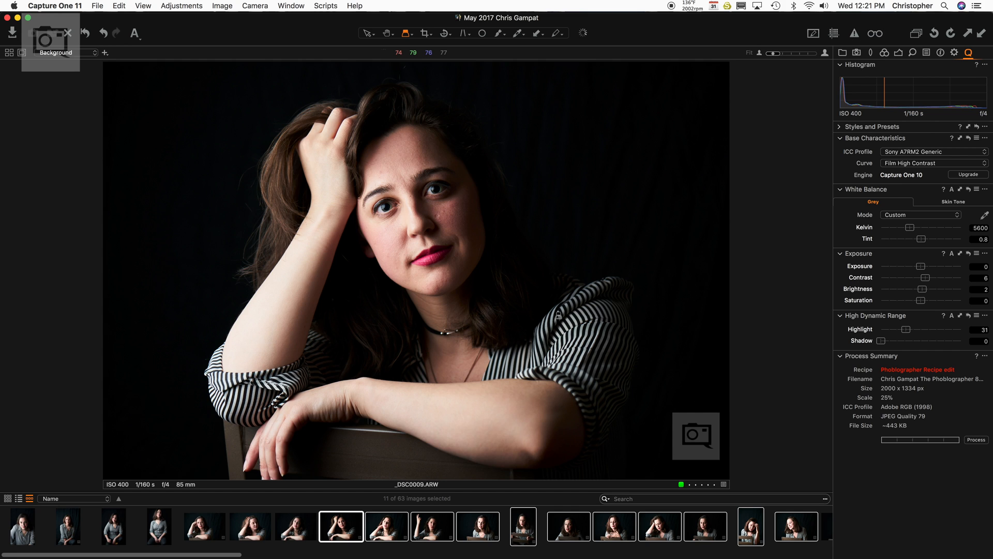
Process the 11 selected images and view _DSC0008's colour tools while exporting
left_click(976, 440)
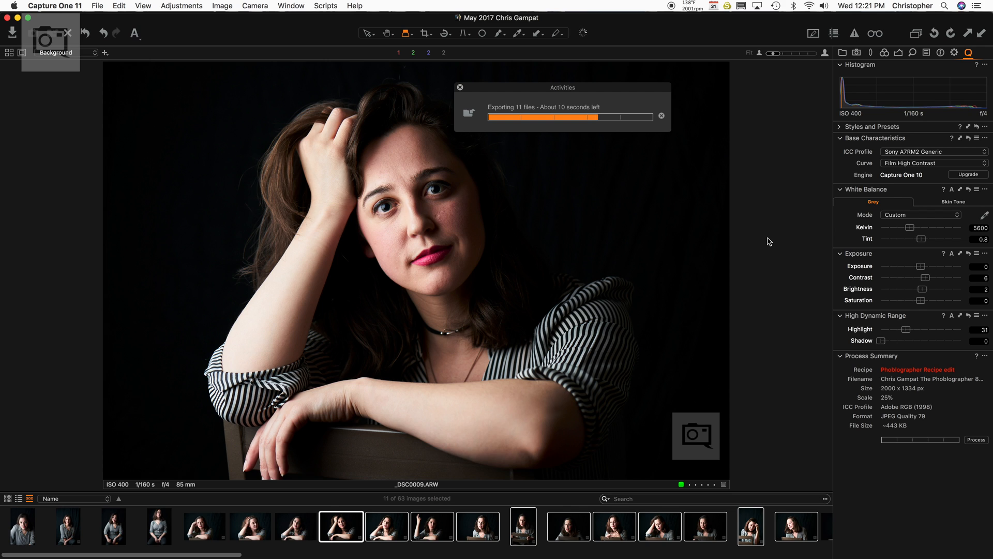
left_click(294, 526)
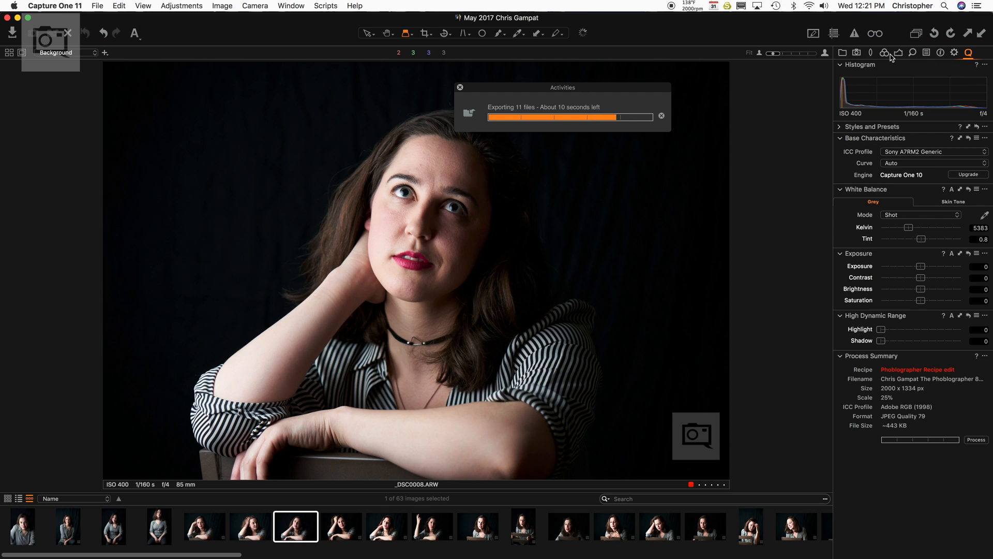
mouse_move(884, 52)
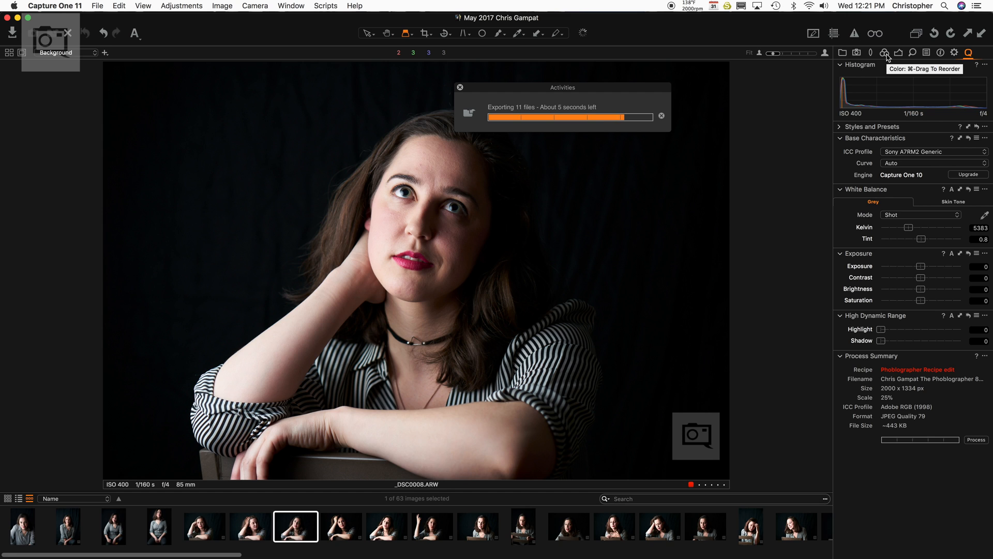
left_click(885, 53)
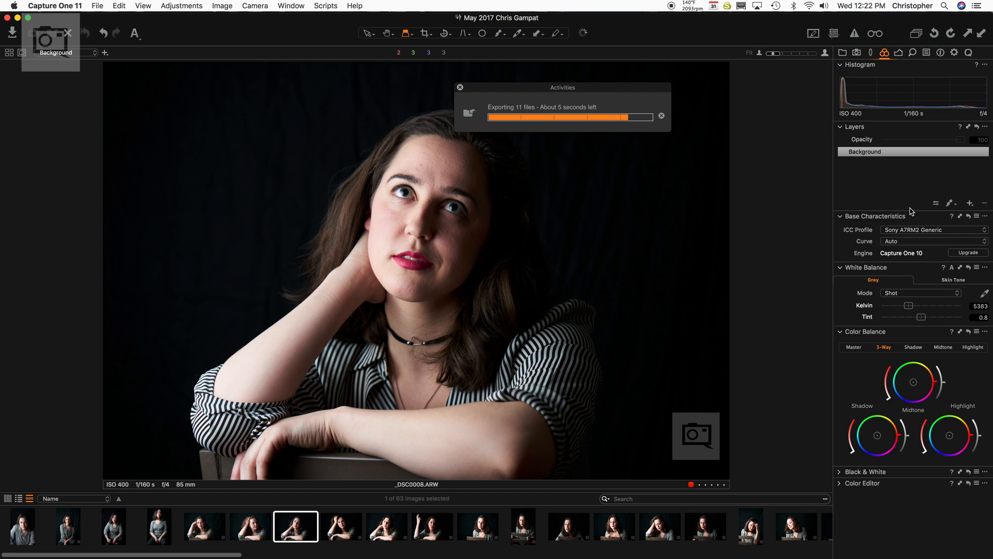
left_click(981, 305)
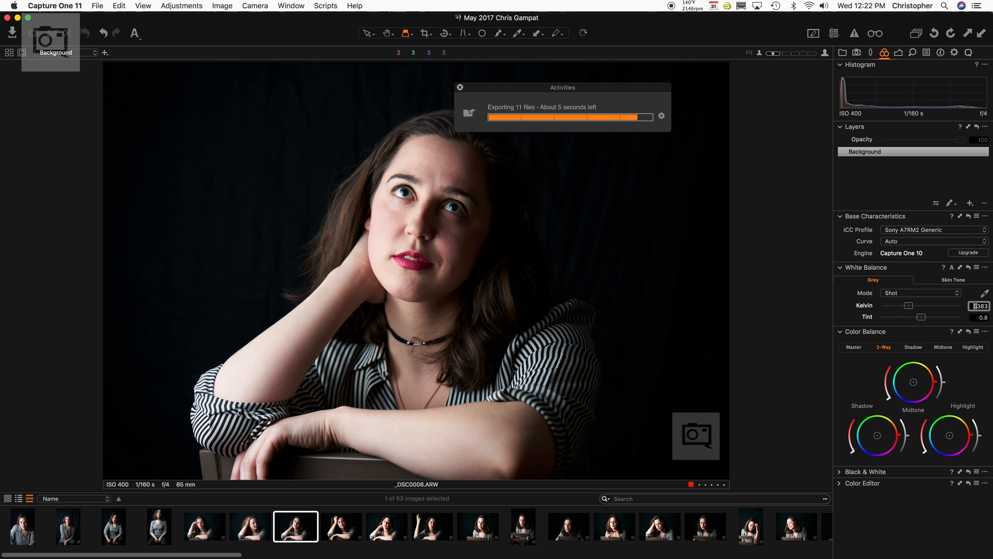
Open _DSC0006 from the filmstrip and dismiss the export-completed message
left_click(249, 527)
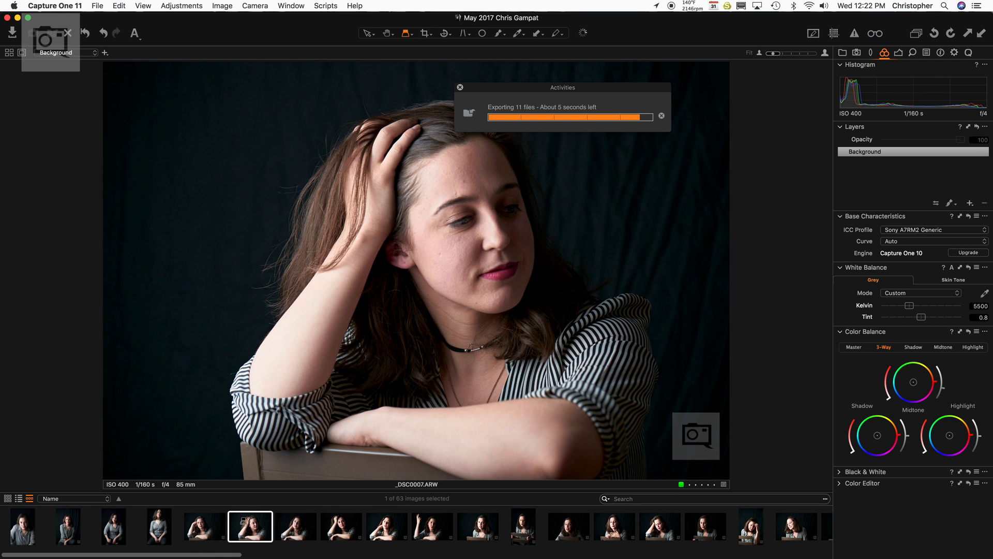
left_click(203, 527)
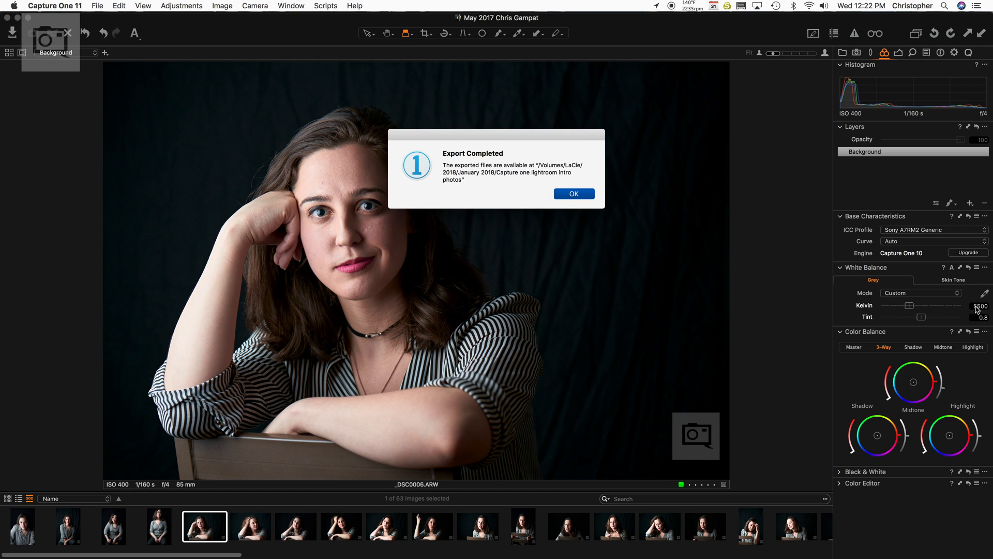
left_click(573, 194)
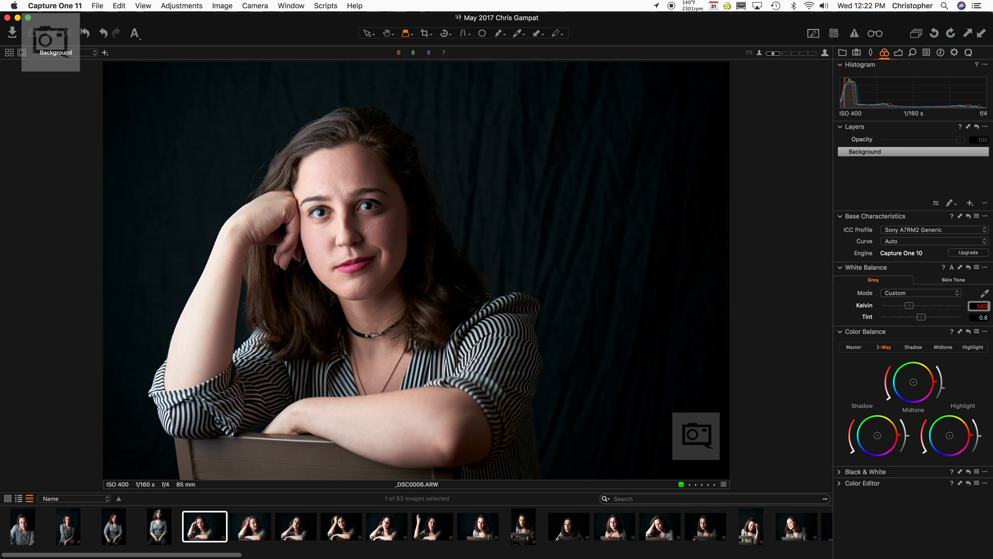
Reset _DSC0006's exposure adjustments and apply the Film High Contrast curve
left_click(932, 242)
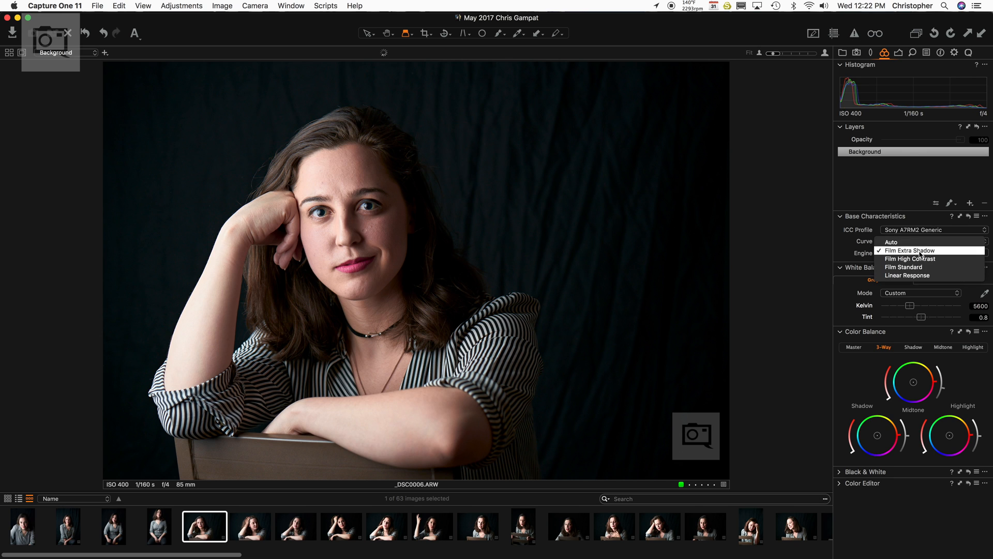
left_click(910, 259)
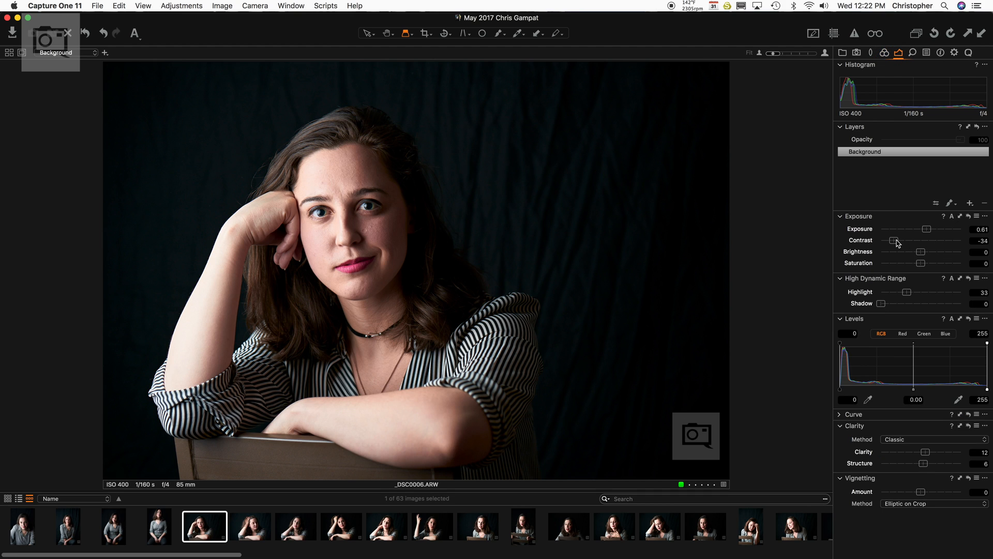
left_click(182, 6)
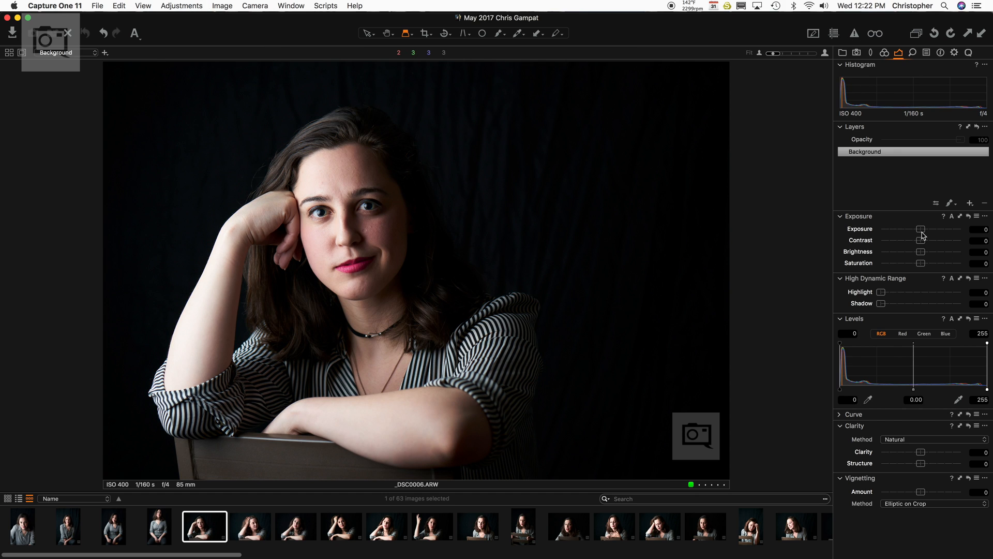
left_click(898, 52)
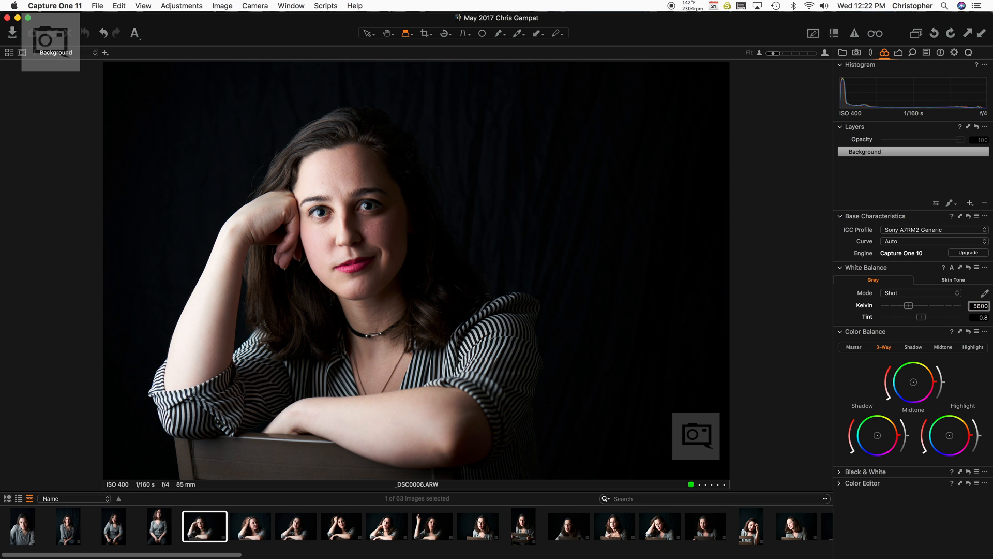
left_click(931, 241)
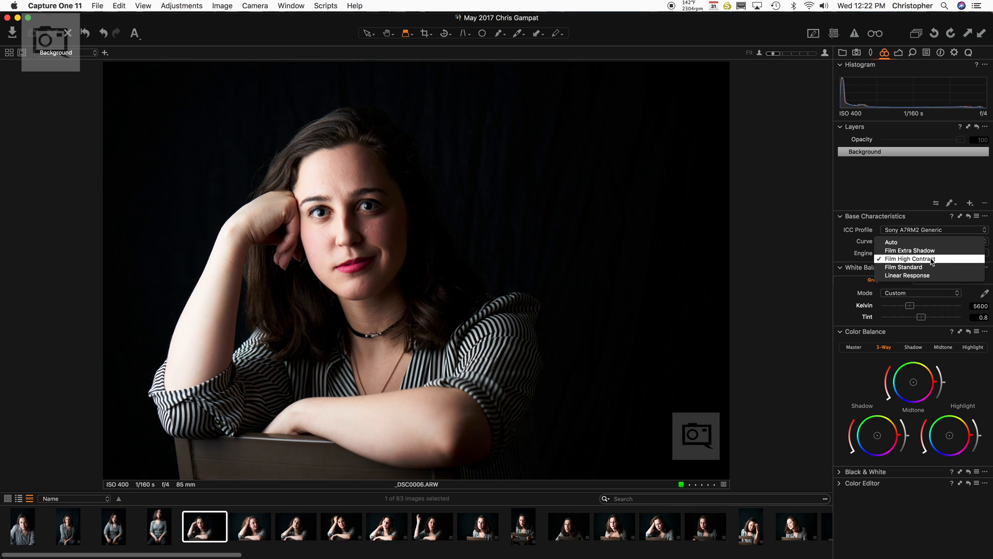
left_click(911, 259)
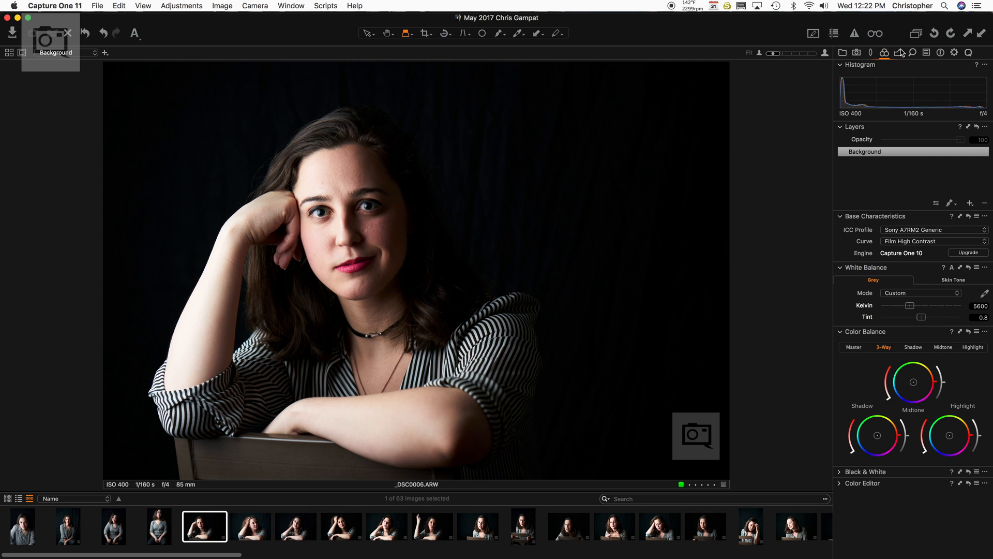
Set _DSC0006's brightness to −18 and highlight recovery to 15
left_click(898, 52)
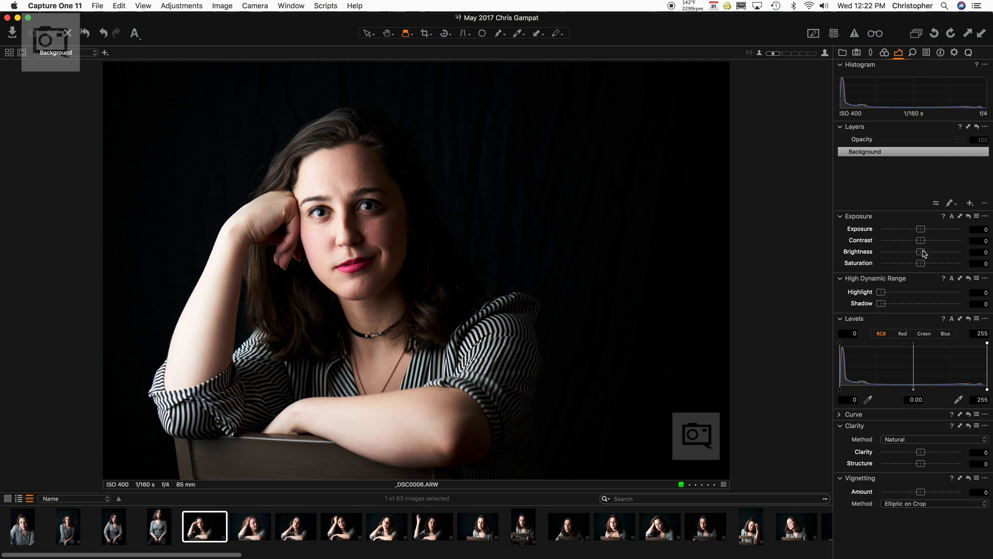
left_click_drag(920, 251, 906, 251)
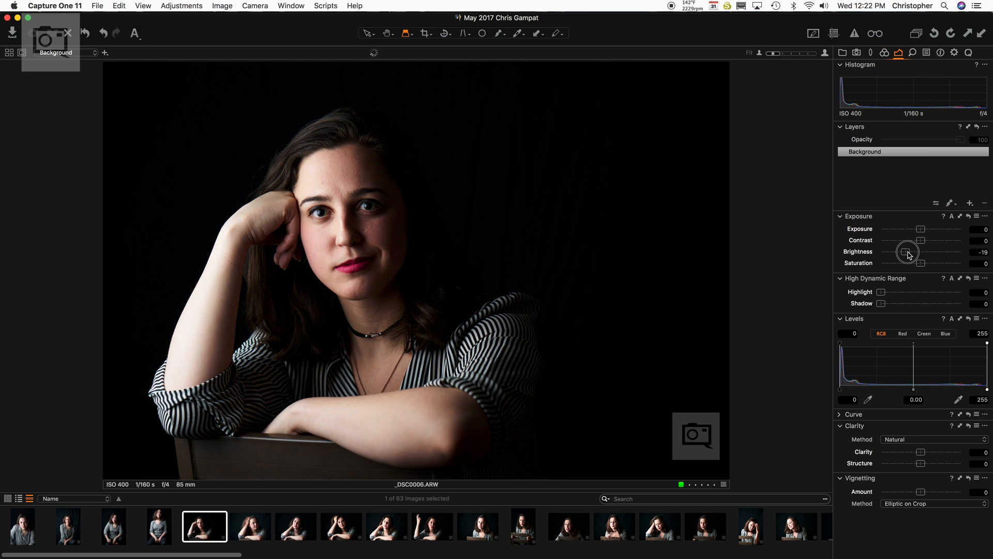
left_click_drag(884, 291, 895, 292)
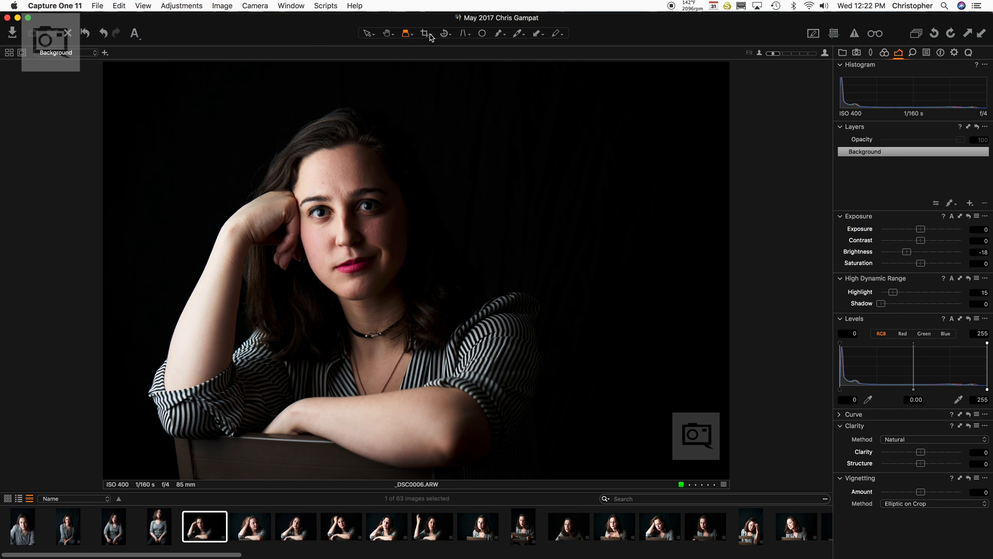
left_click(424, 33)
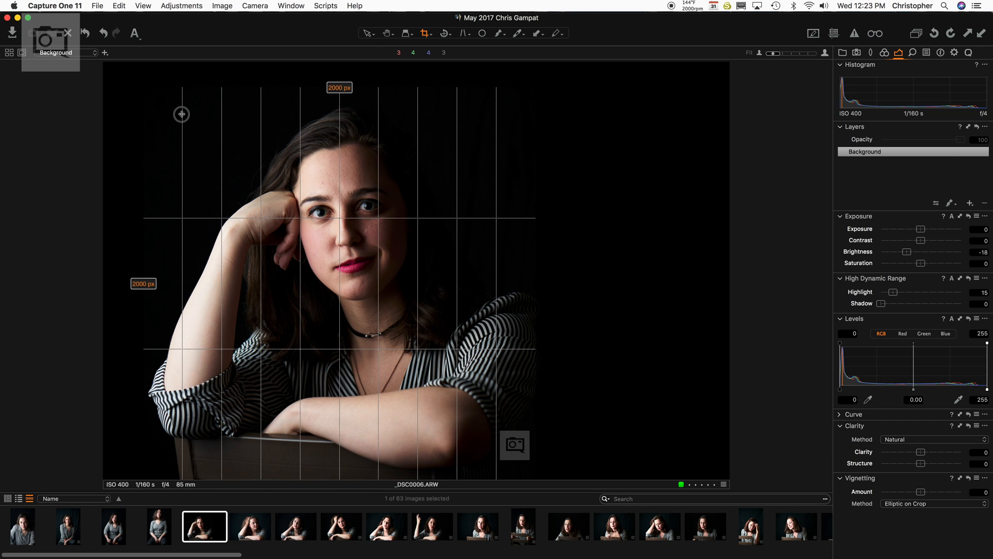
Apply the 2000 × 2000 px square crop to the _DSC0006 portrait
left_click(367, 33)
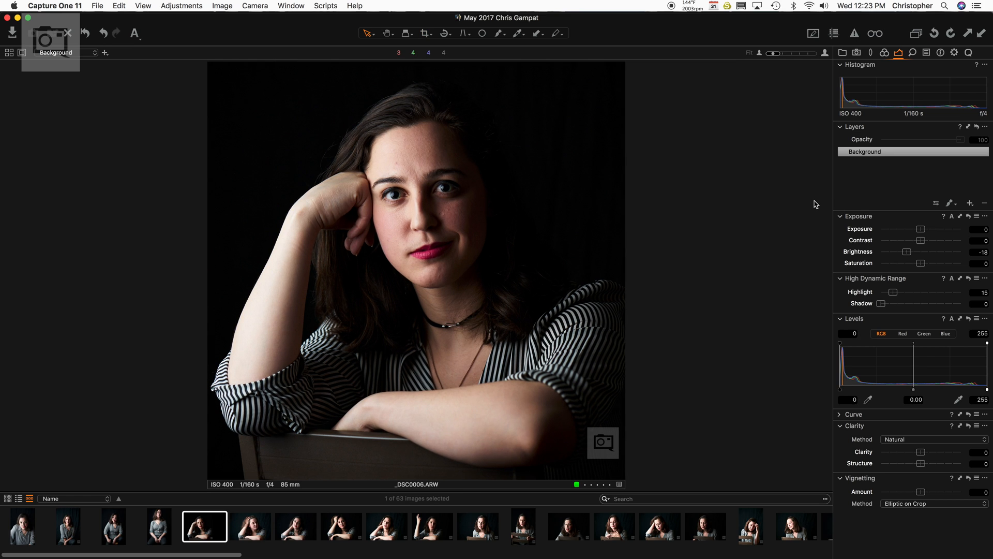
mouse_move(916, 243)
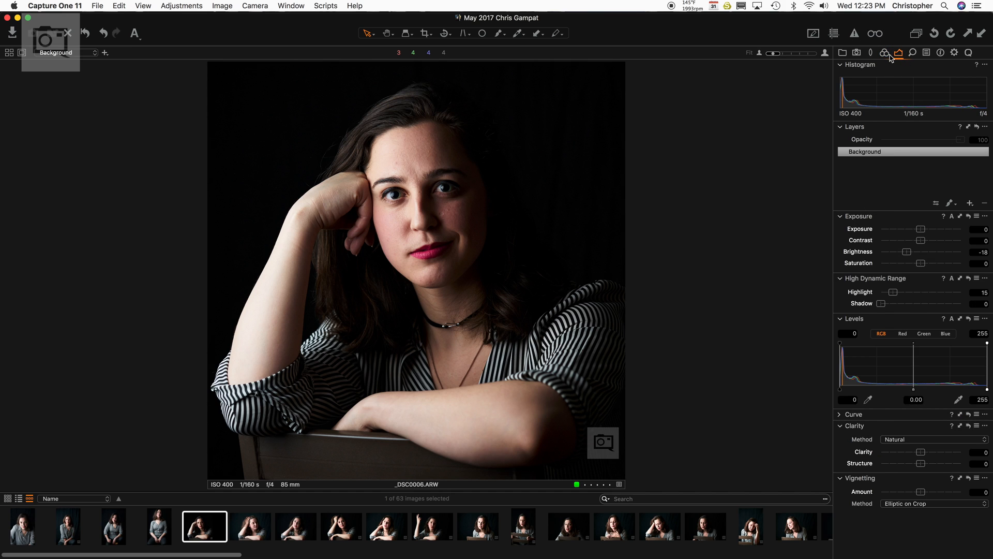
Preview the red lip range, then set its saturation to 11.4 and hue shift to 20
left_click(898, 52)
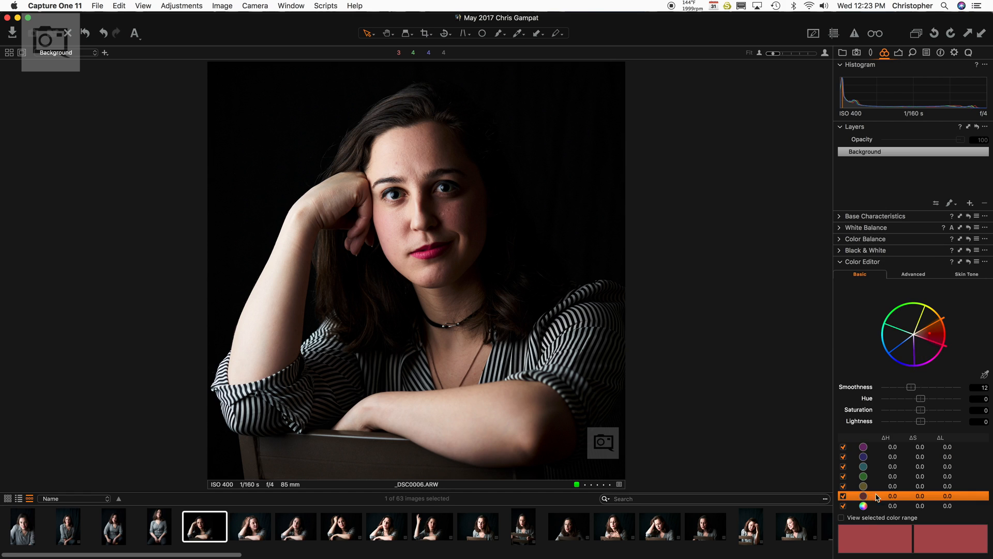
left_click(841, 517)
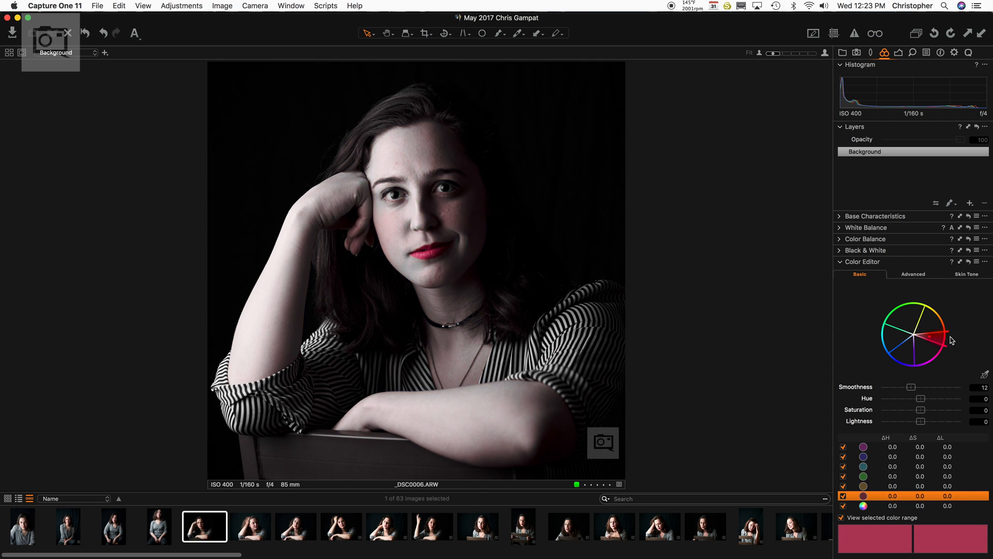
left_click_drag(920, 410, 932, 410)
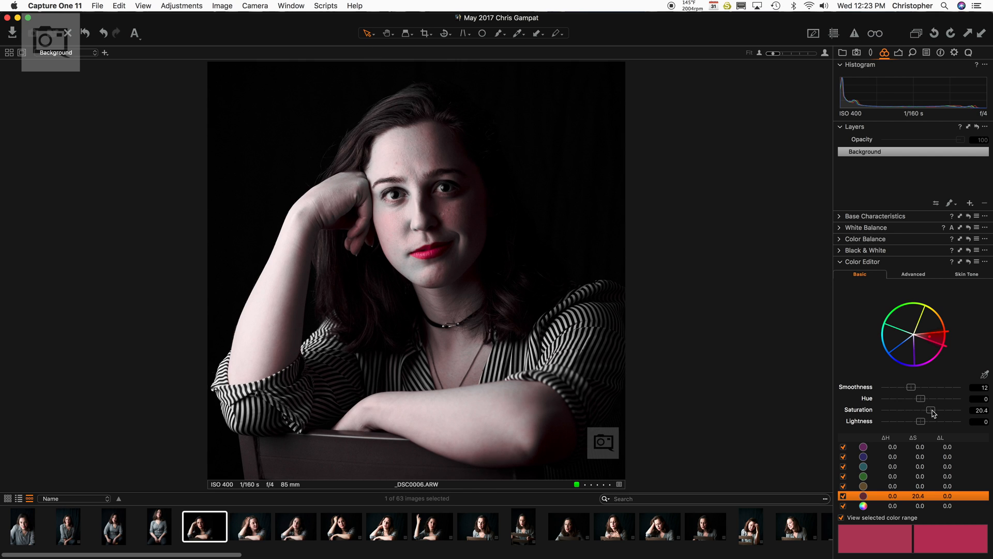
left_click_drag(932, 410, 926, 410)
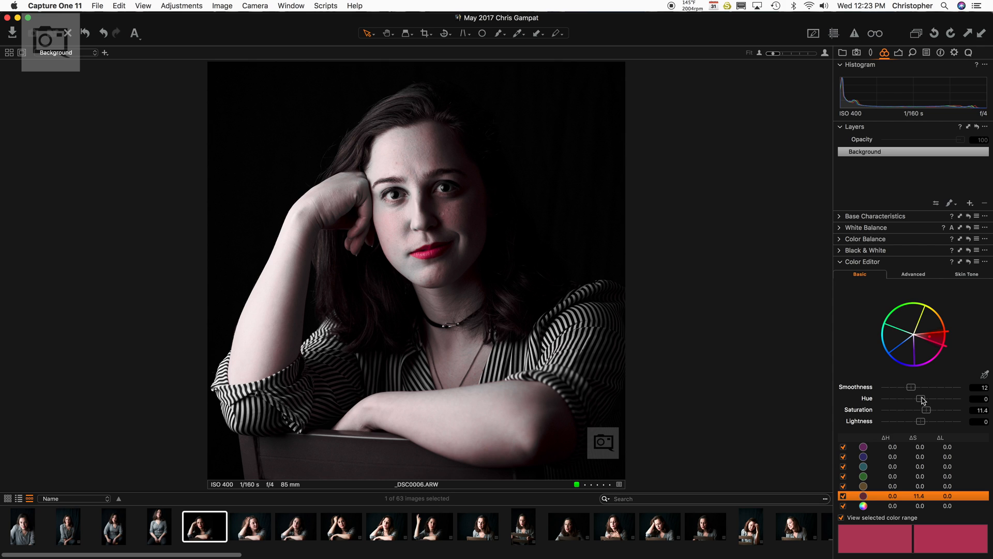
left_click_drag(921, 399, 880, 399)
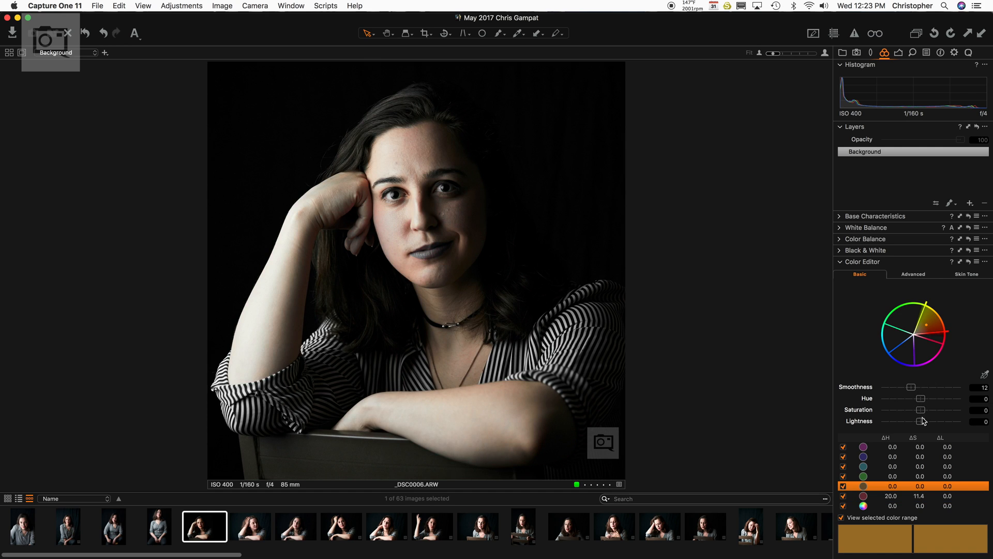
Set the orange skin range to hue −6.5, saturation 12, lightness 4.7, and tweak two other ranges
left_click_drag(919, 421, 881, 421)
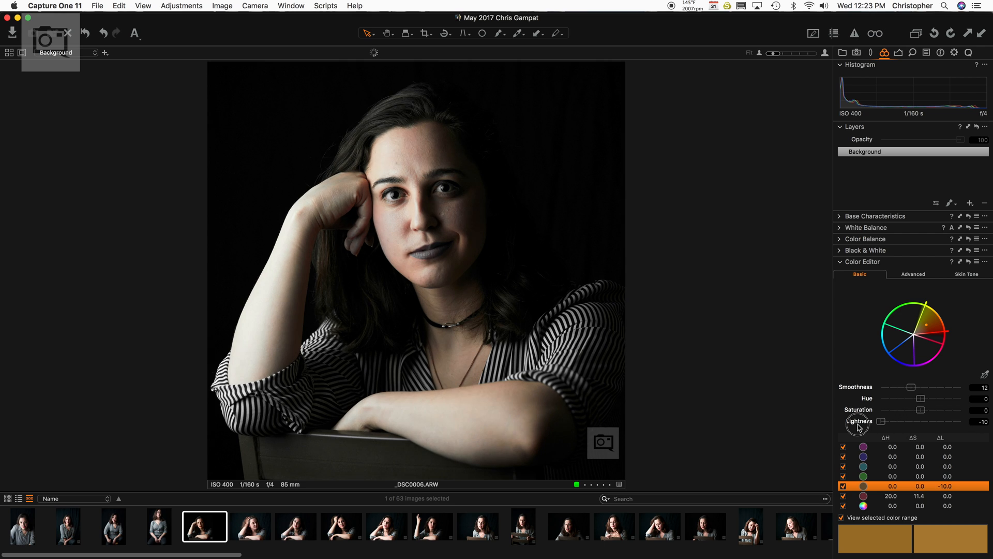
left_click_drag(882, 421, 939, 420)
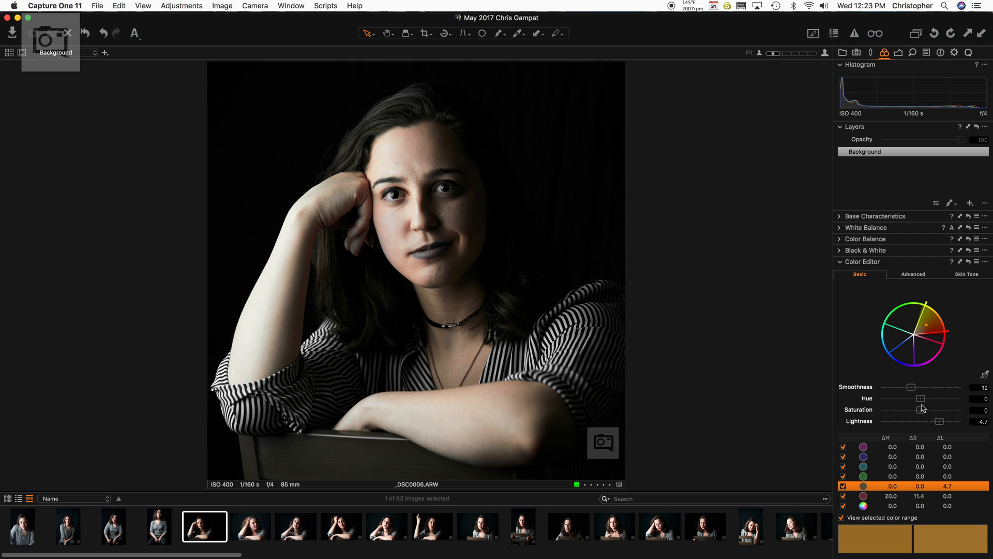
left_click_drag(921, 409, 929, 410)
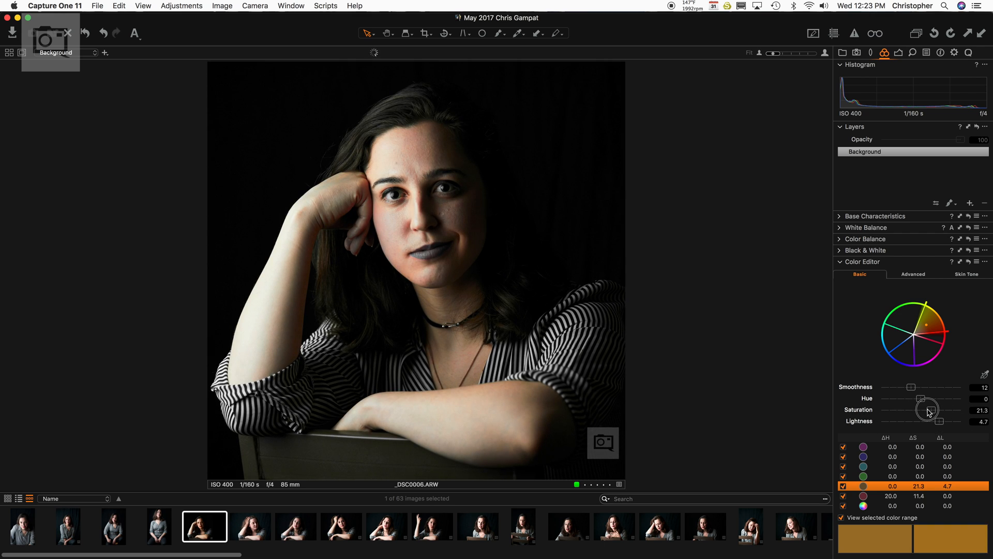
left_click_drag(928, 410, 982, 400)
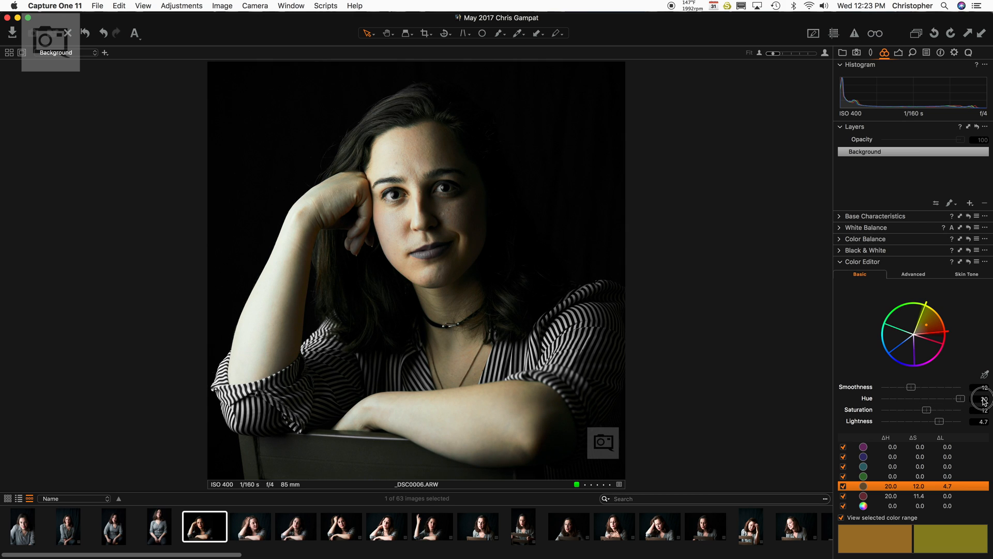
left_click_drag(984, 398, 803, 398)
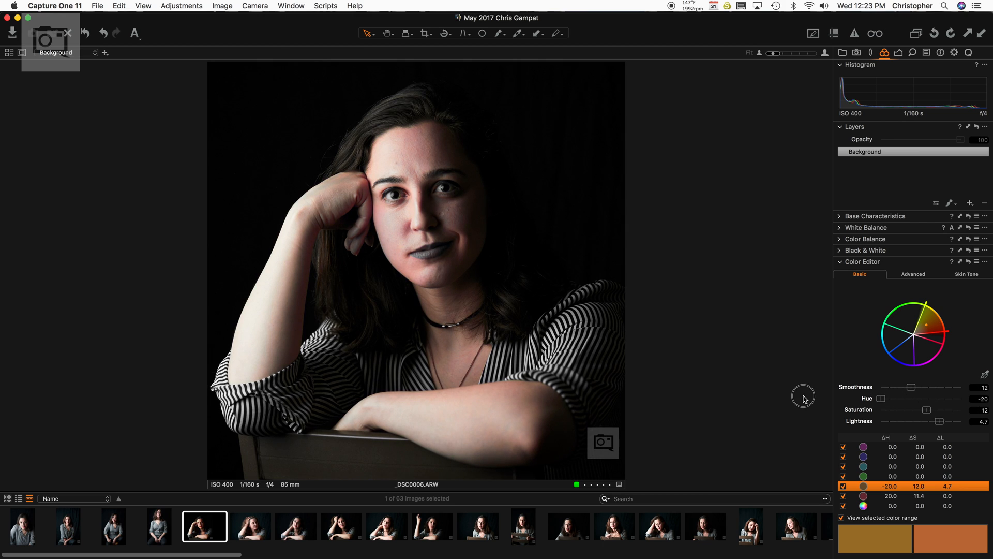
left_click_drag(877, 398, 907, 398)
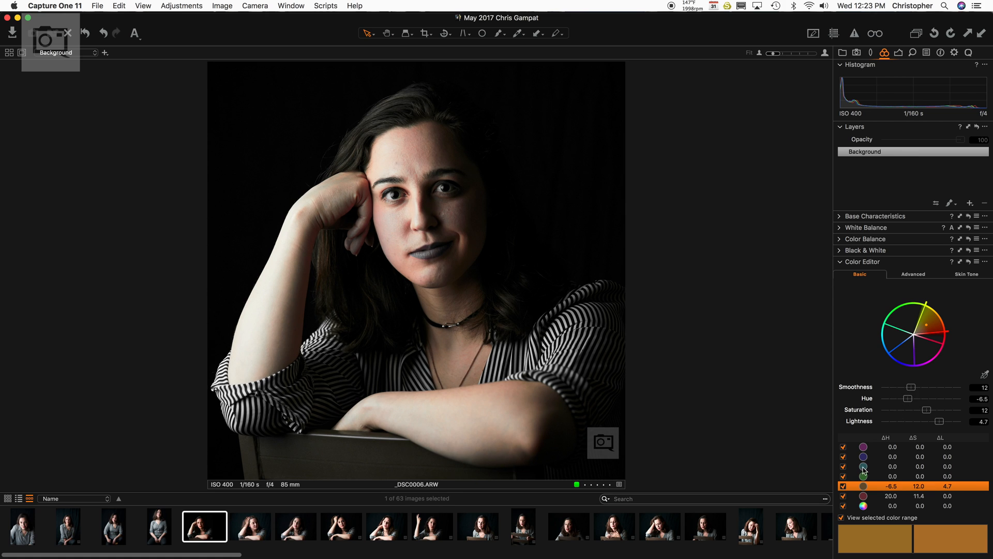
left_click(862, 466)
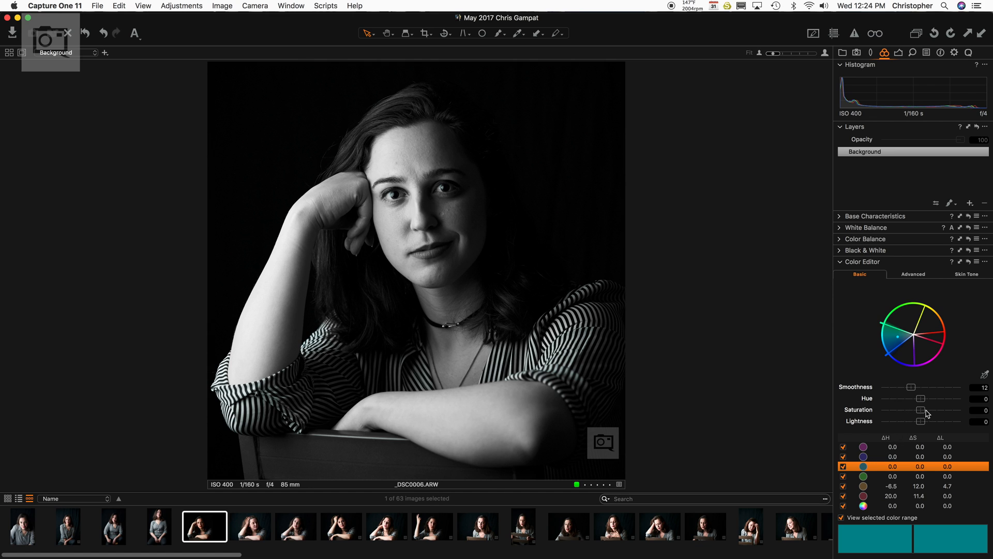
left_click(874, 457)
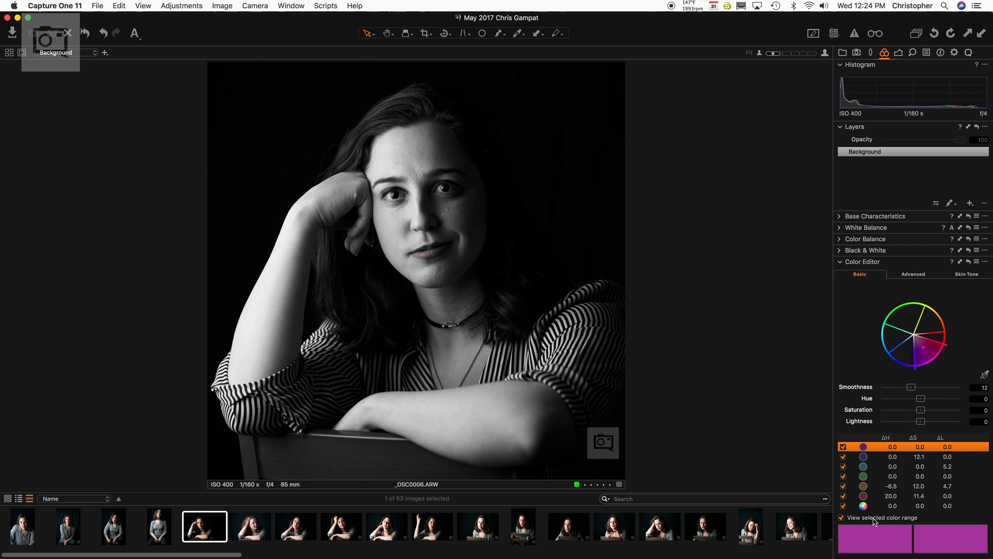
Turn off the colour-range preview and choose which _DSC0006 adjustments to copy
left_click(842, 517)
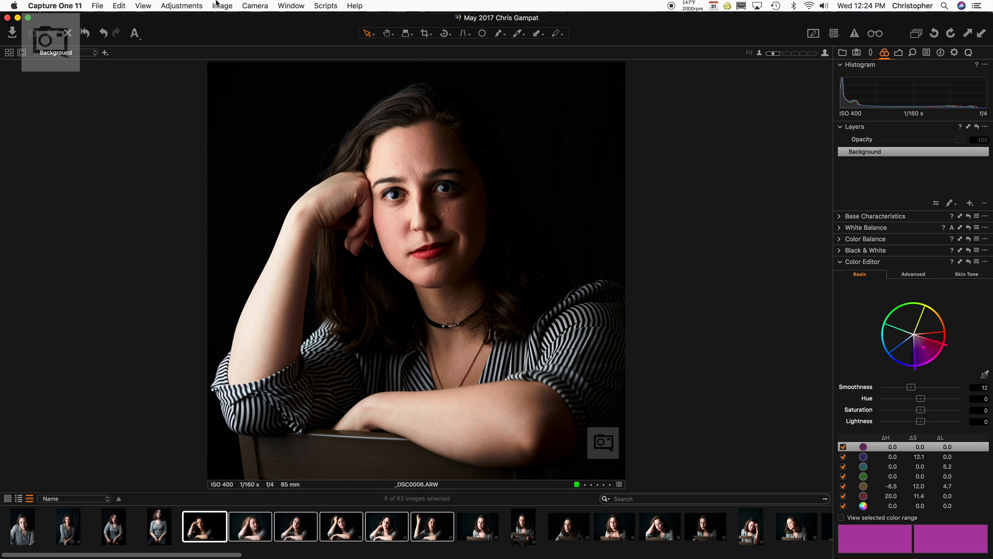
left_click(182, 5)
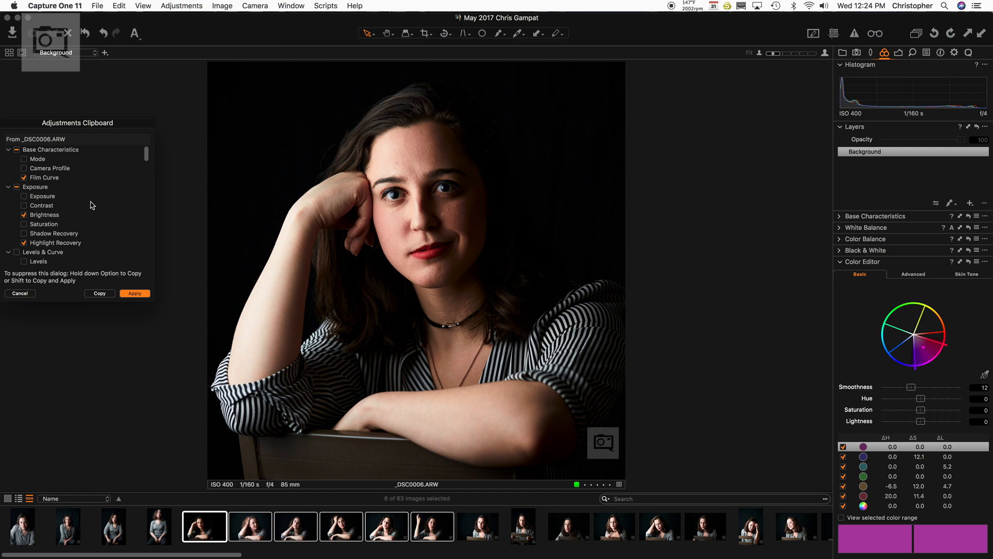
scroll("down", 3)
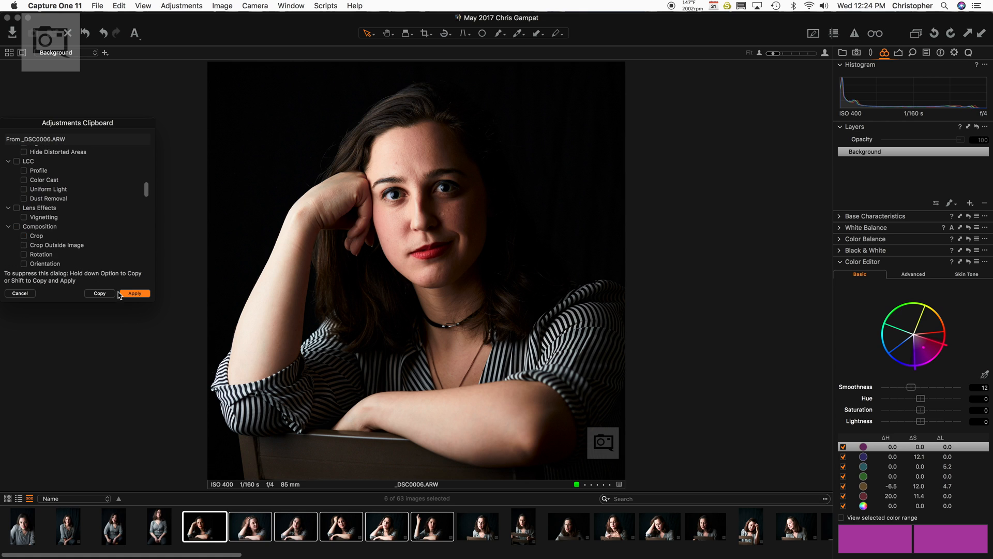
Apply the copied colour edits to the six portraits and check _DSC0007 and _DSC0011
left_click(134, 293)
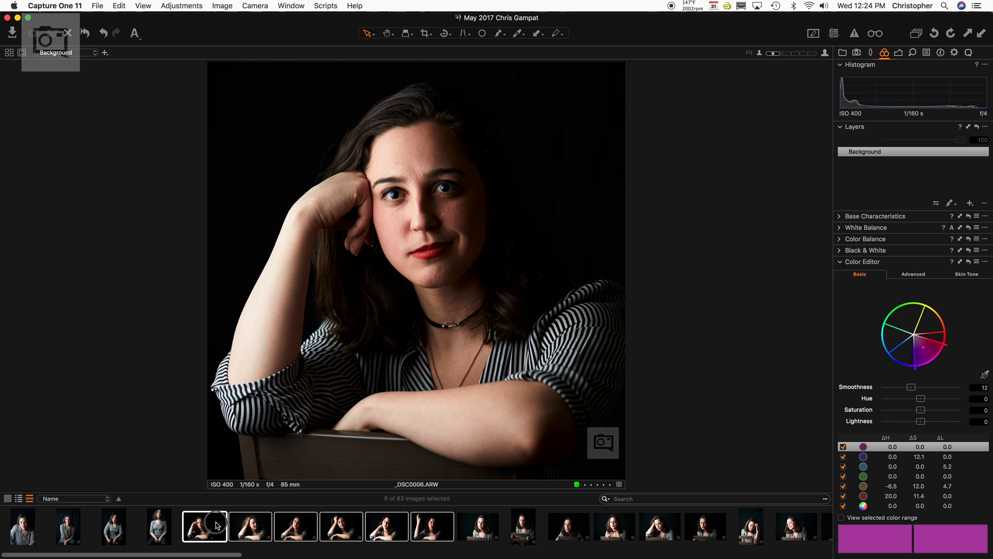
left_click(249, 527)
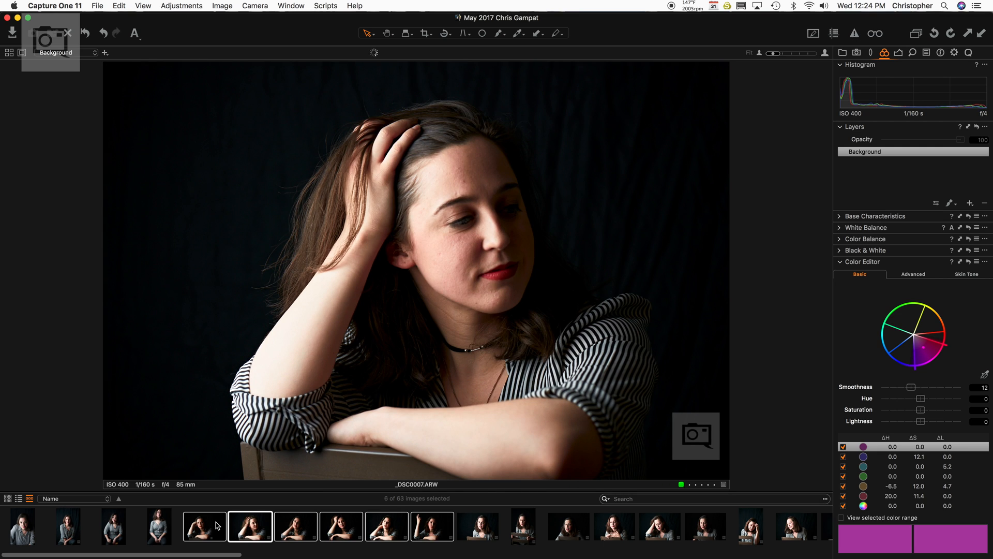
left_click(340, 527)
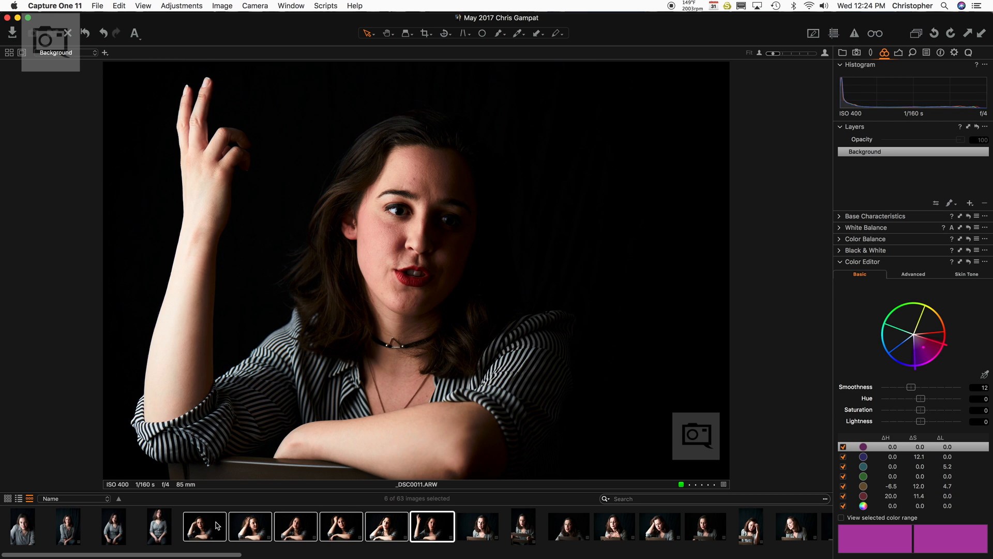
Revisit _DSC0006 and _DSC0011, then open _DSC0012 with its exposure settings shown
left_click(203, 526)
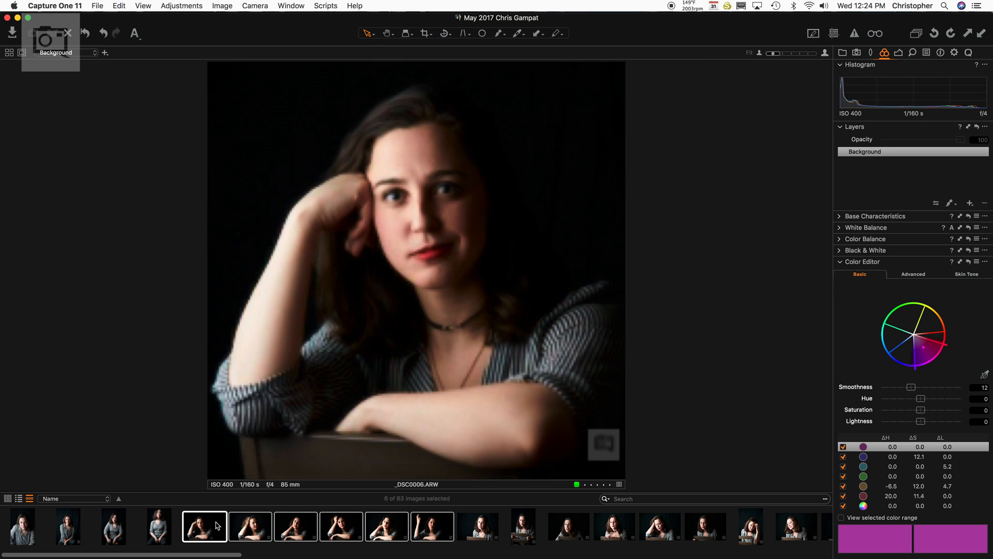
left_click(432, 527)
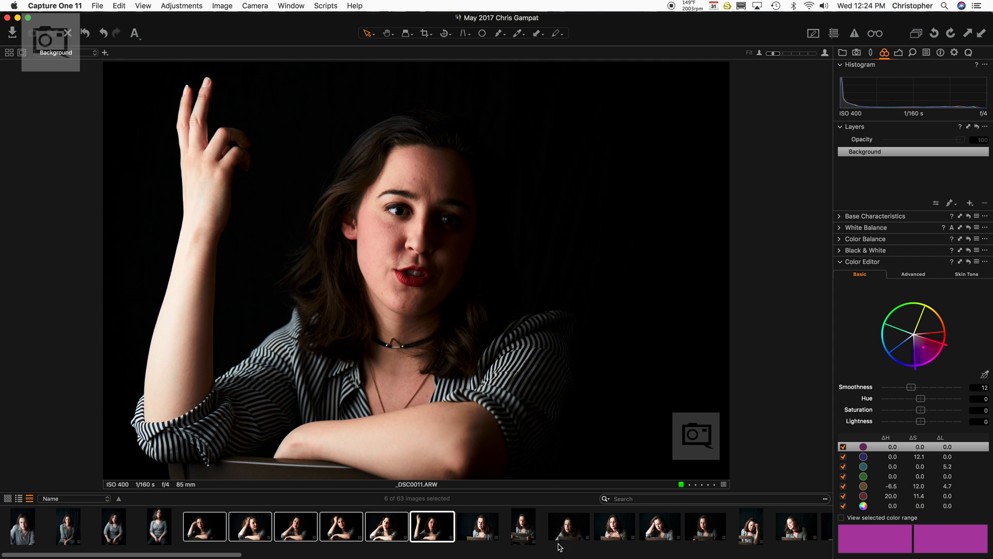
left_click(477, 526)
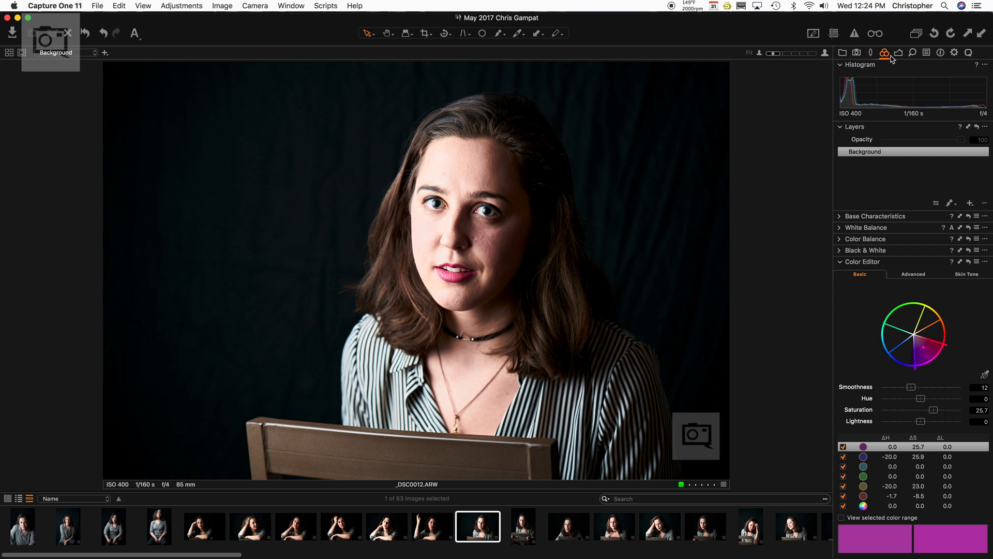
left_click(884, 53)
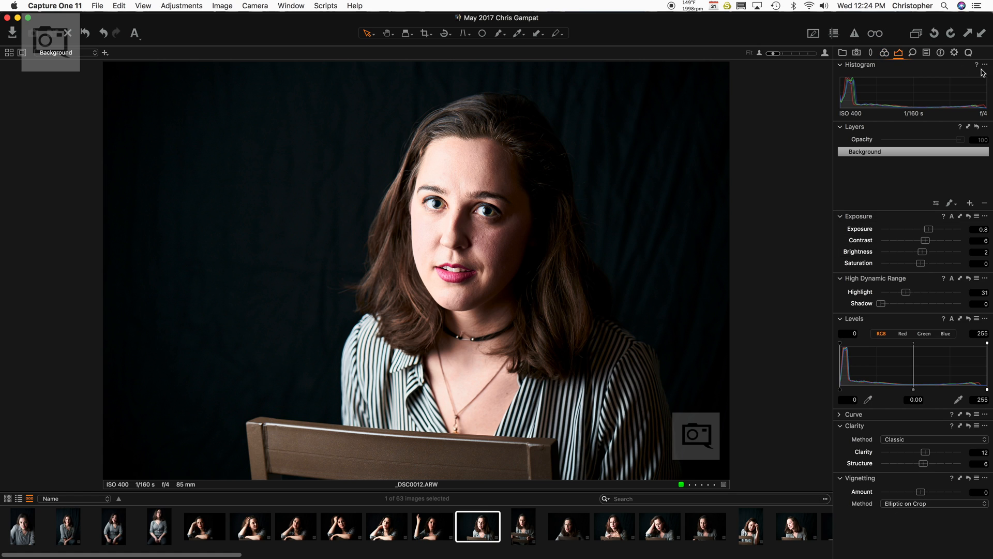
Show the Quick tab's adjustment and export summary, then browse _DSC0009 and _DSC0007 back to _DSC0006
left_click(969, 53)
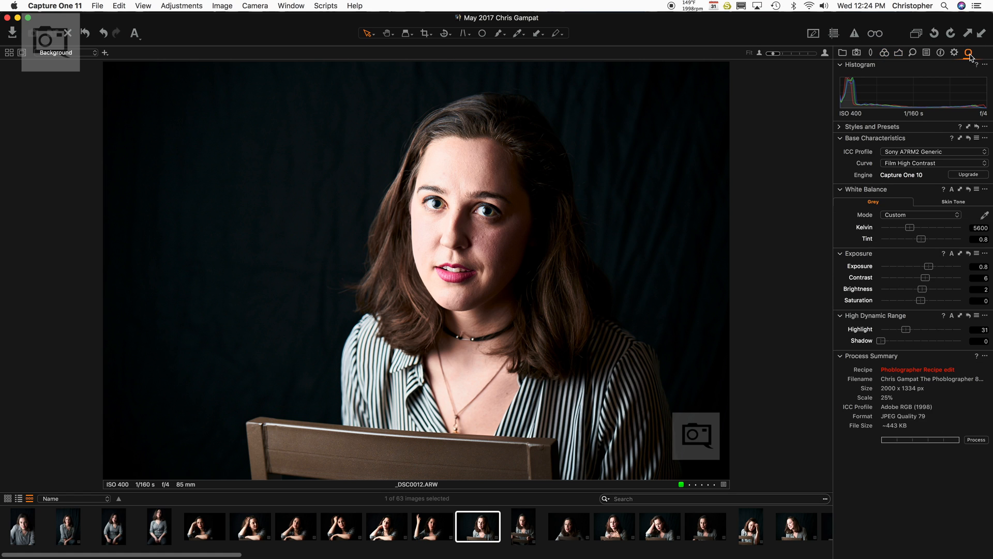
left_click(986, 53)
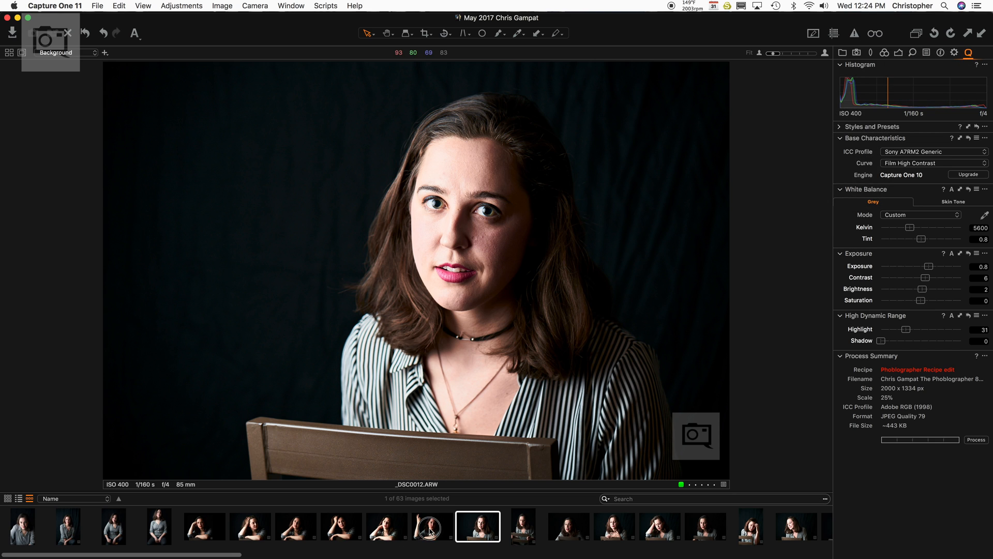
left_click(341, 526)
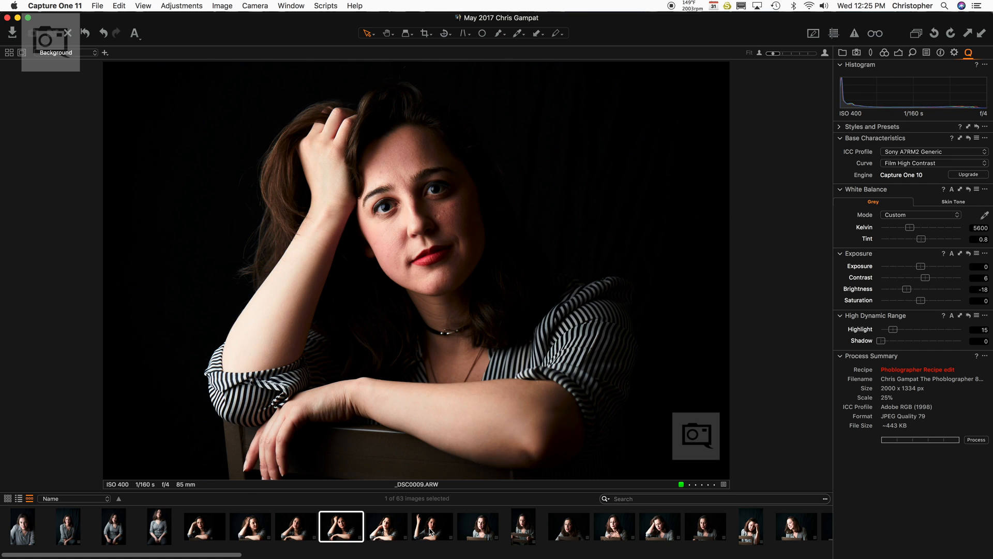
left_click(249, 526)
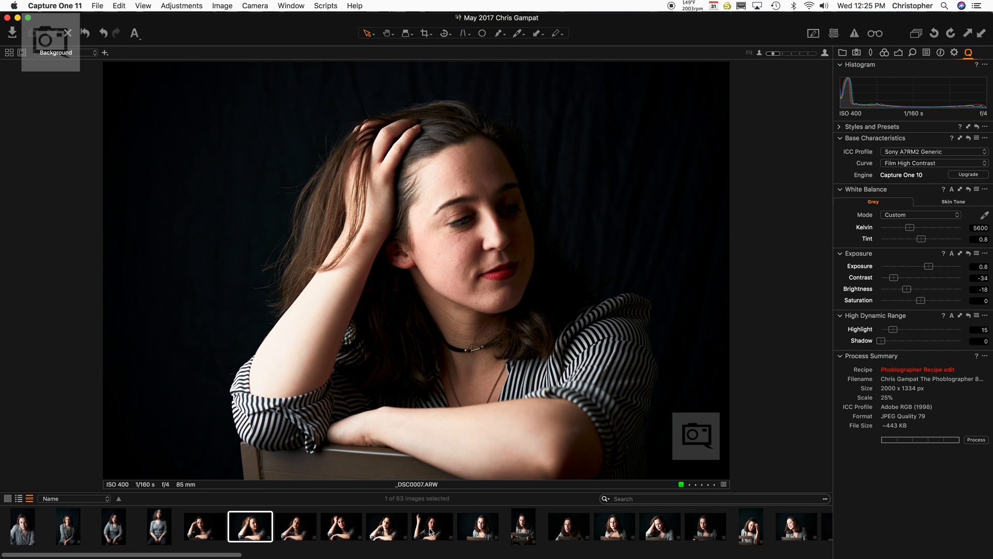
left_click(204, 527)
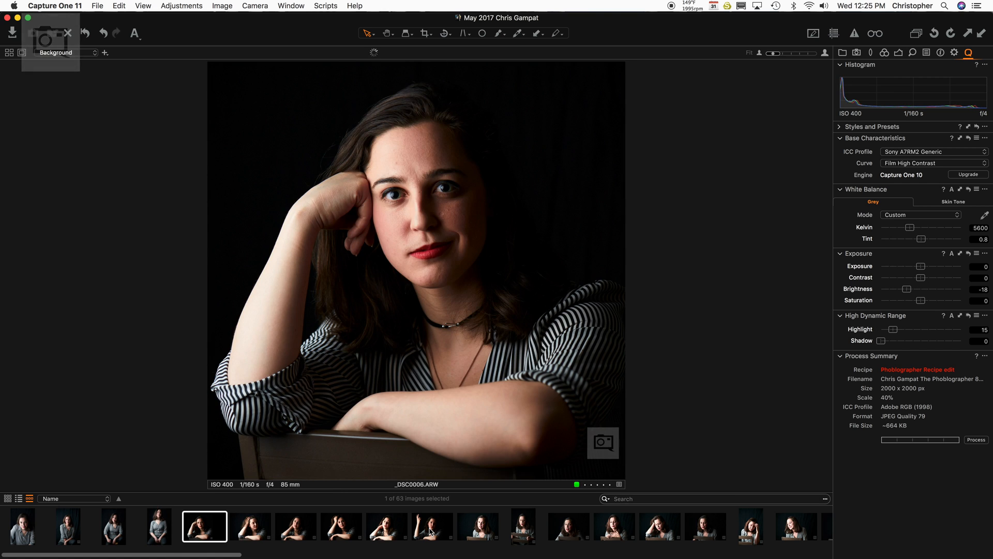